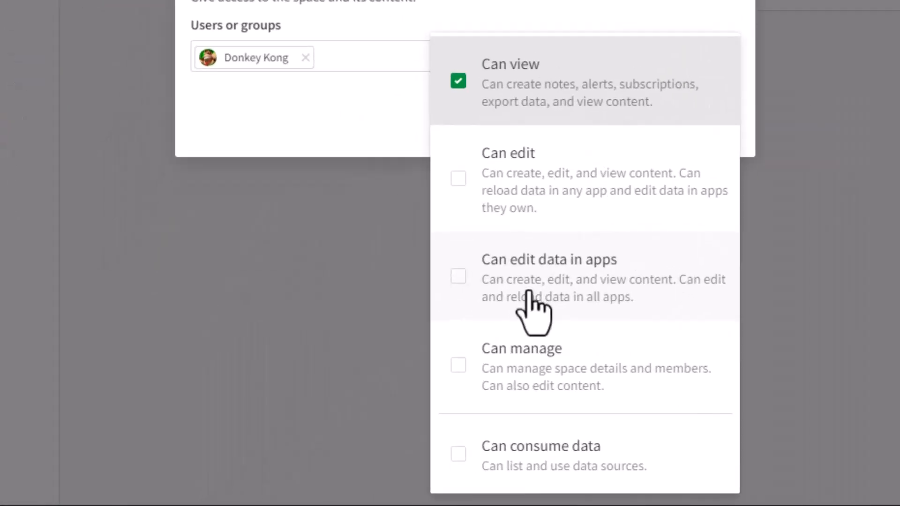
- Keep the Can view role for the user in the Add members dialog
{"action": "left_click", "coordinate": [458, 276]}
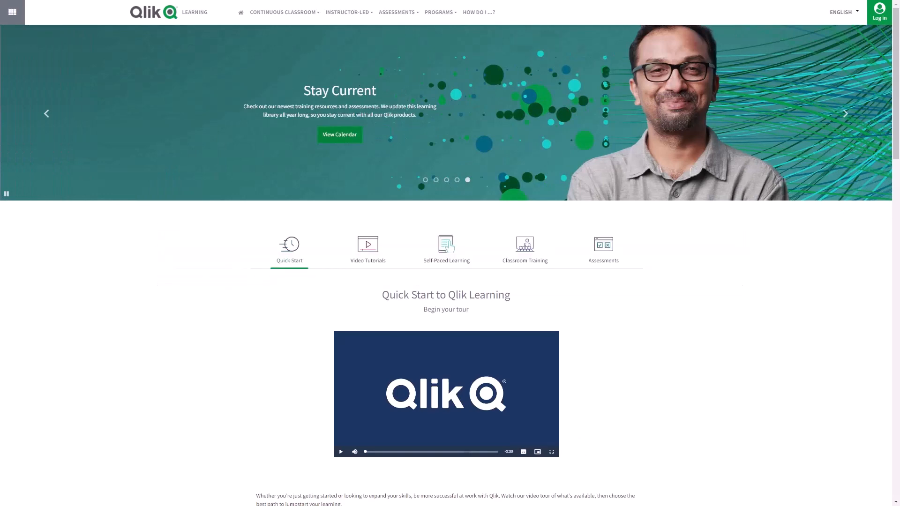
- Scroll down the Qlik Learning home page past the Quick Start tour video
{"action": "scroll", "scroll_direction": "down", "scroll_amount": 3}
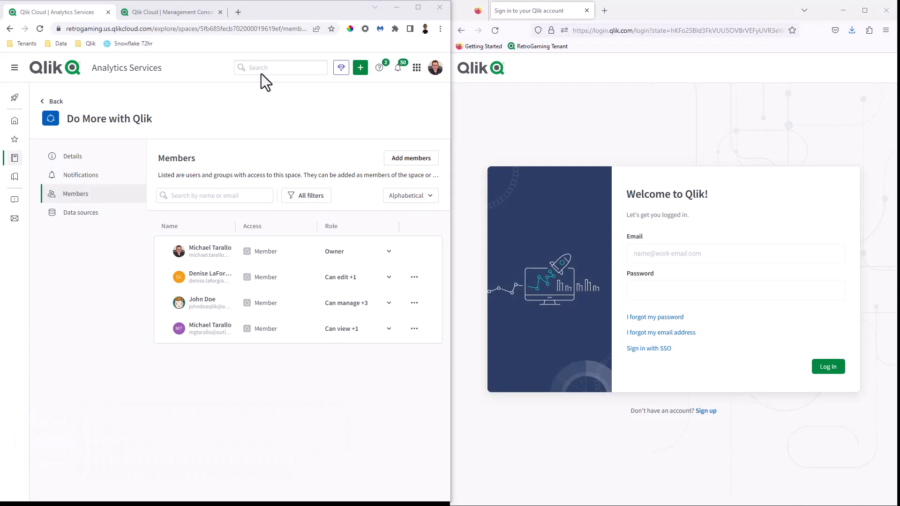
- Check the Management Console's four tenant users, then return to the space Members page
{"action": "left_click", "coordinate": [170, 11]}
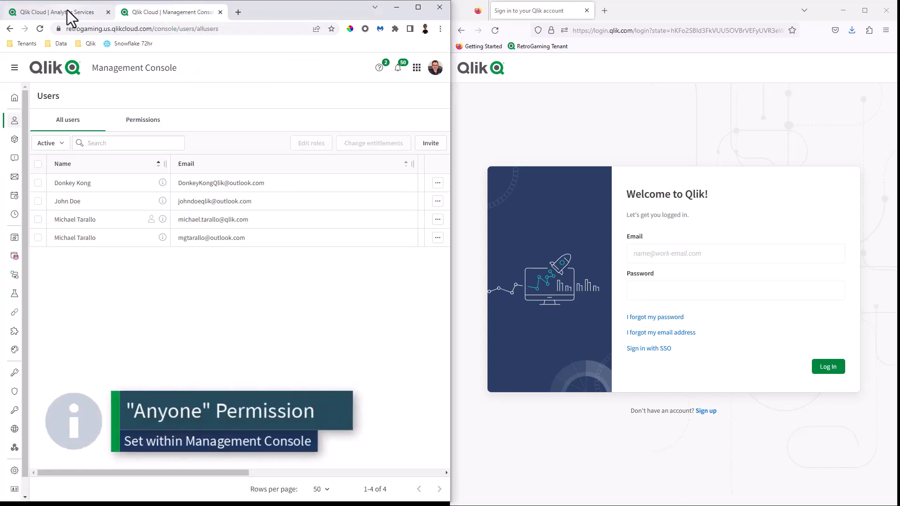
{"action": "left_click", "coordinate": [54, 12]}
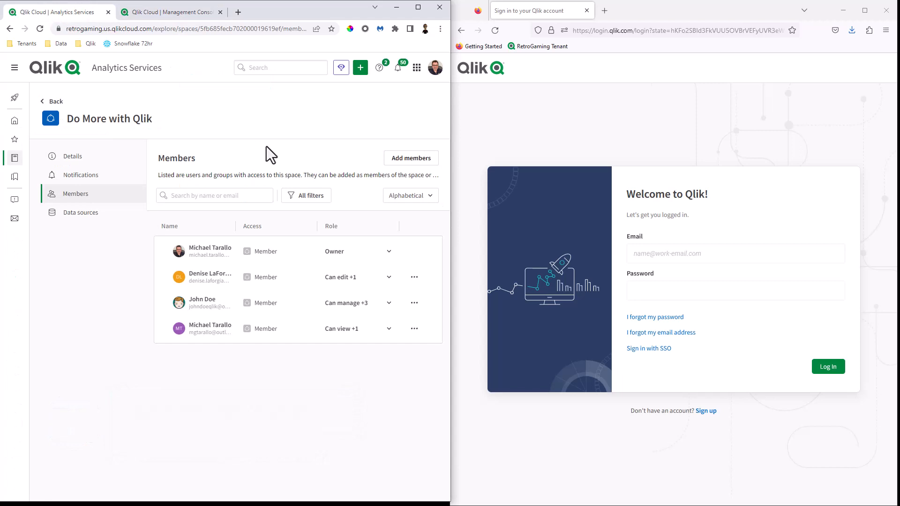
{"action": "mouse_move", "coordinate": [288, 114]}
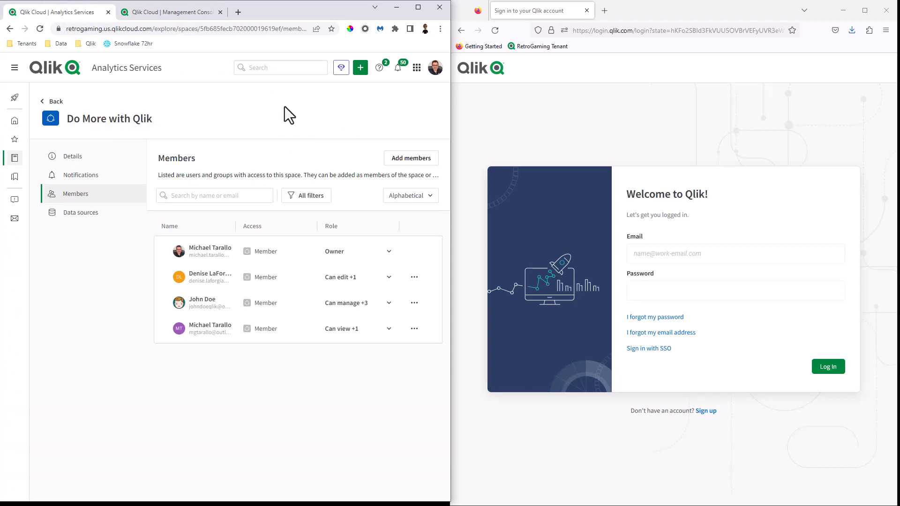
{"action": "mouse_move", "coordinate": [292, 118]}
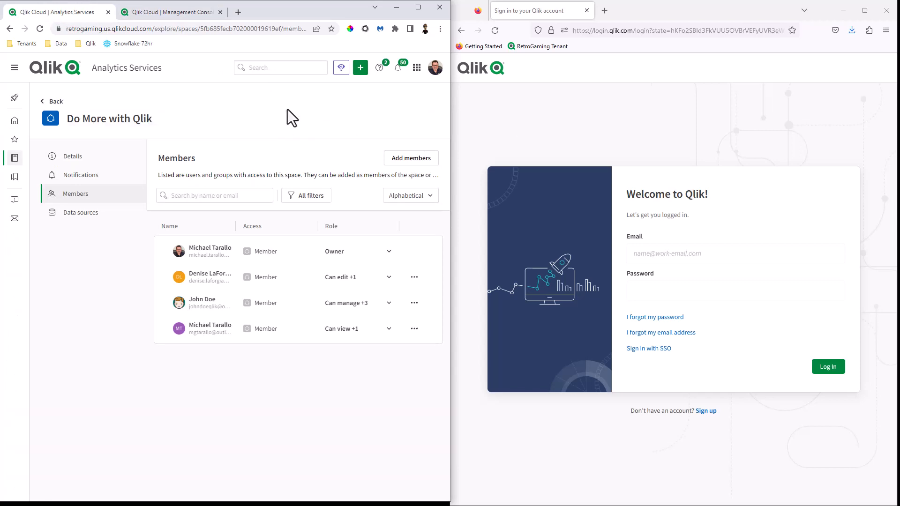
{"action": "mouse_move", "coordinate": [316, 118]}
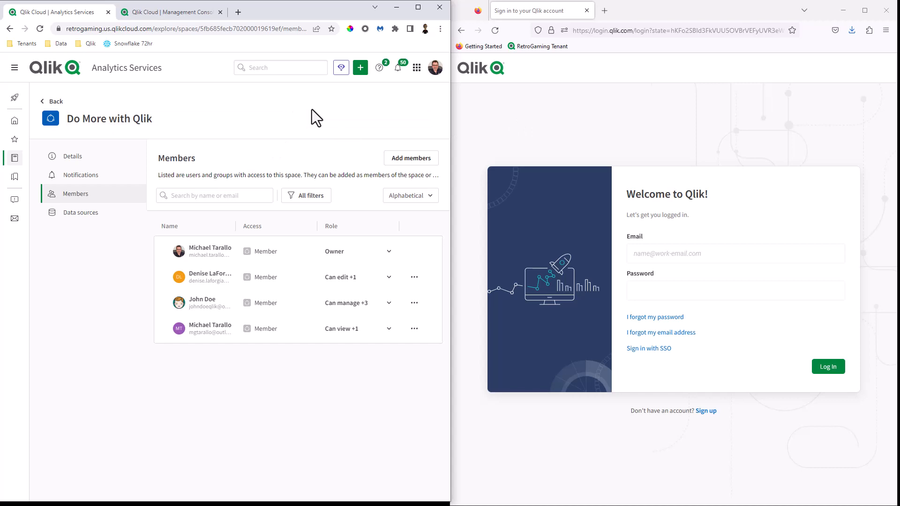
{"action": "mouse_move", "coordinate": [649, 124]}
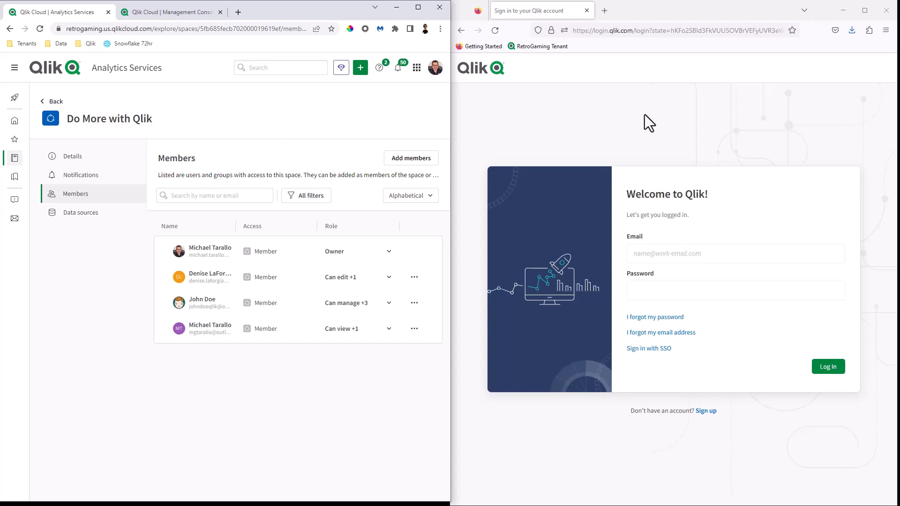
{"action": "mouse_move", "coordinate": [462, 136]}
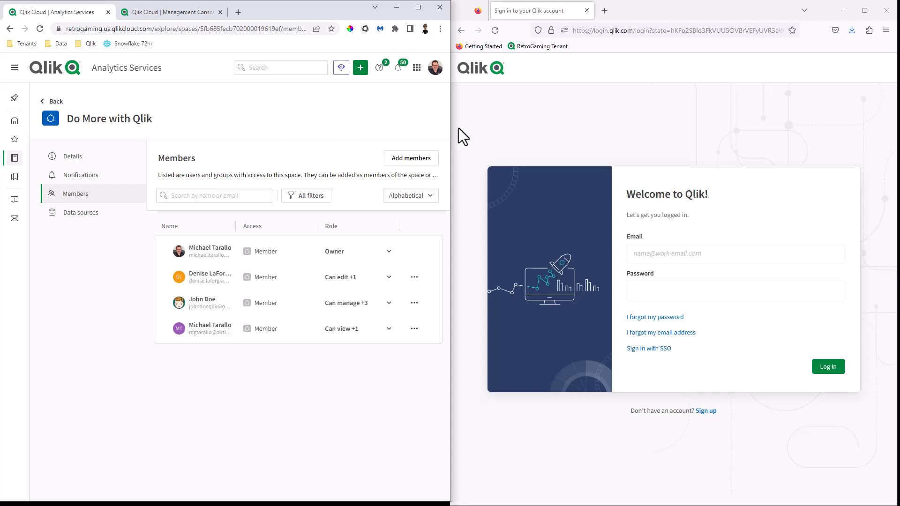
{"action": "mouse_move", "coordinate": [57, 105]}
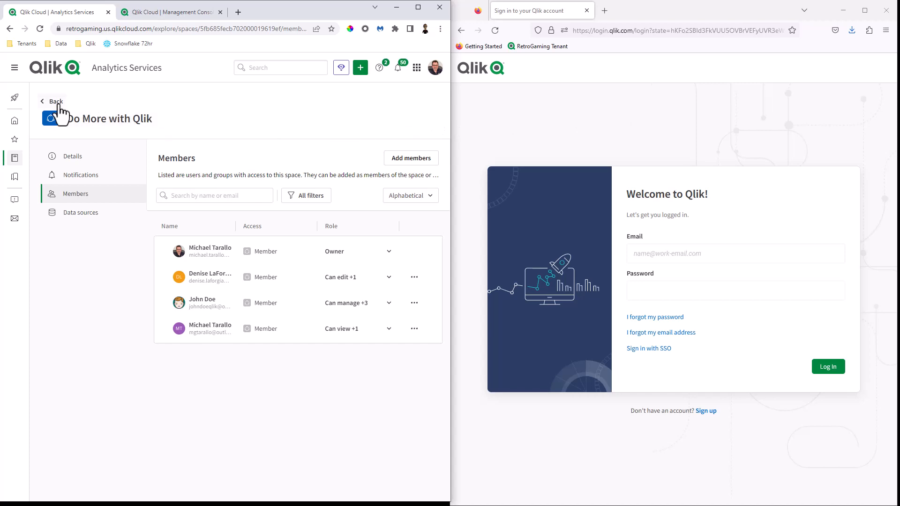
{"action": "left_click", "coordinate": [55, 101]}
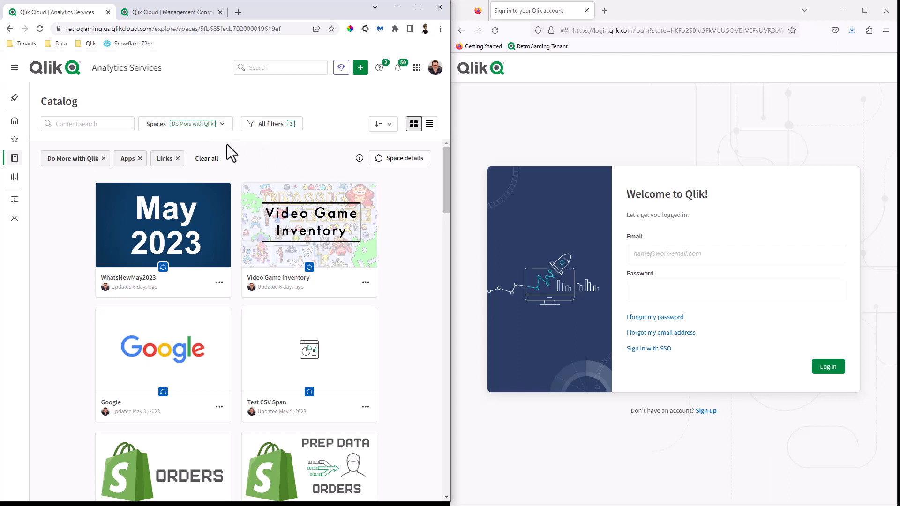
{"action": "mouse_move", "coordinate": [202, 142]}
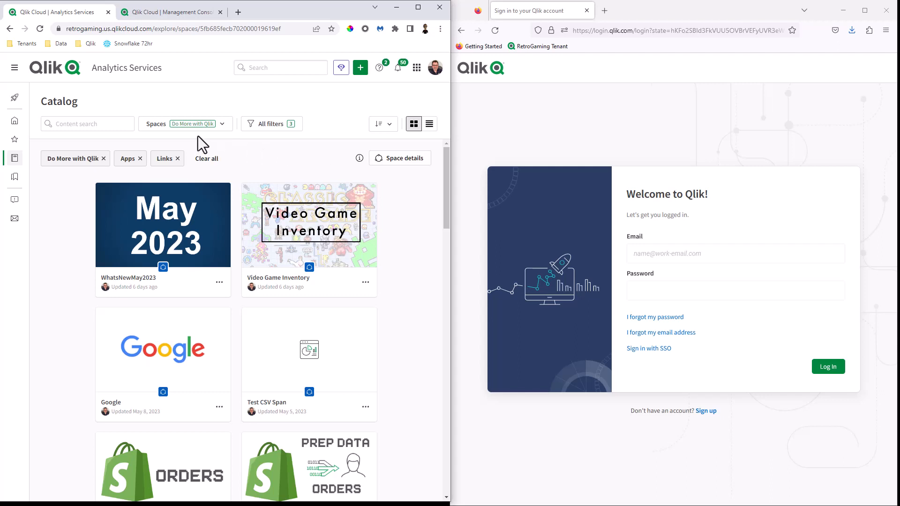
{"action": "left_click", "coordinate": [400, 158]}
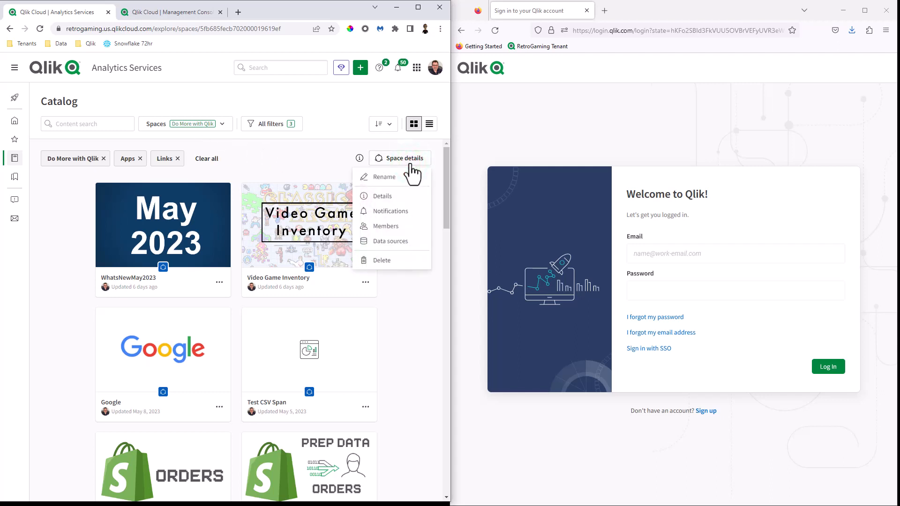
{"action": "left_click", "coordinate": [388, 226]}
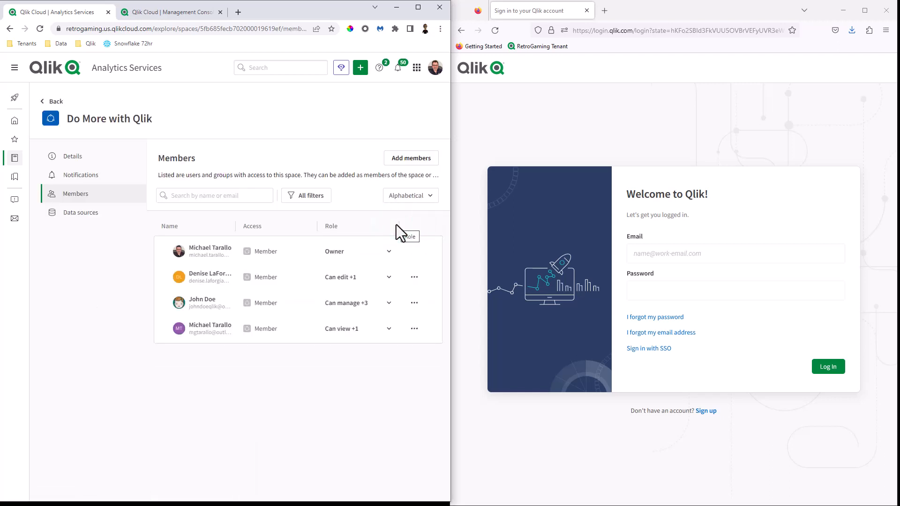
- Grant Anyone at retrogaming Can view access to the Do More with Qlik space
{"action": "left_click", "coordinate": [410, 157]}
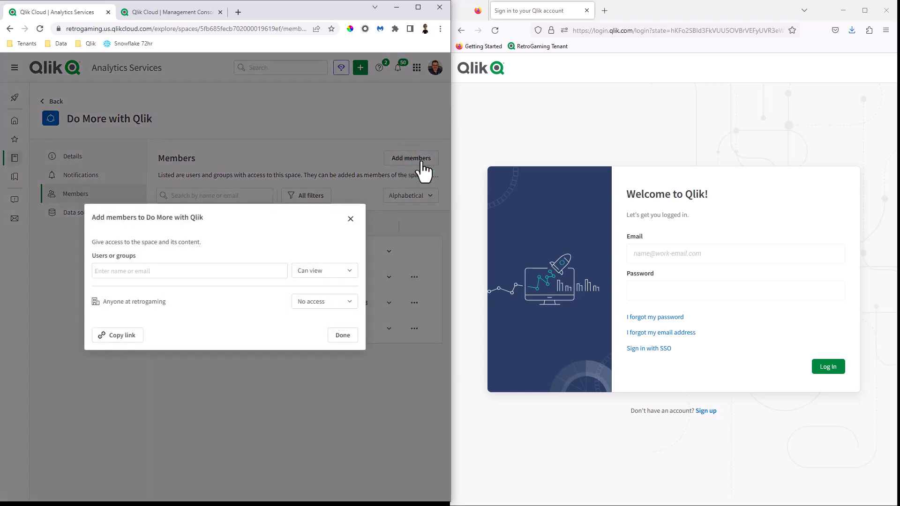
{"action": "left_click", "coordinate": [189, 271]}
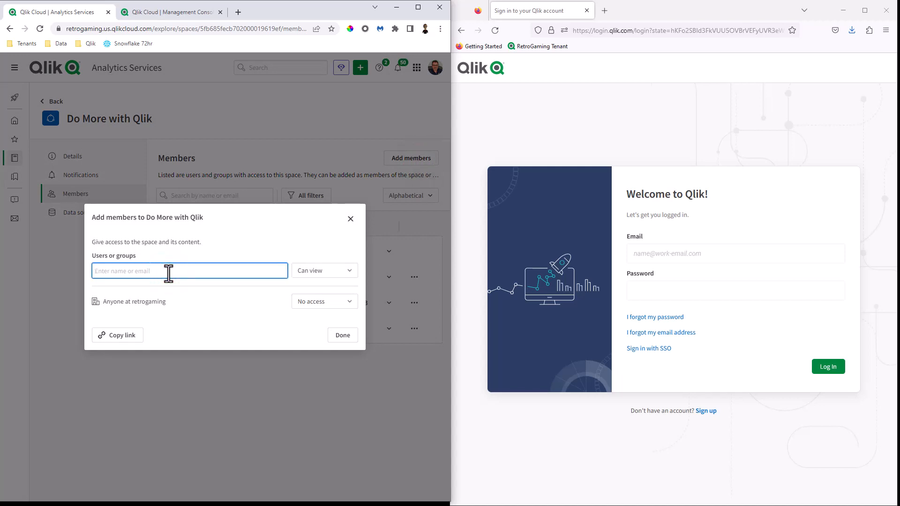
{"action": "left_click", "coordinate": [323, 270]}
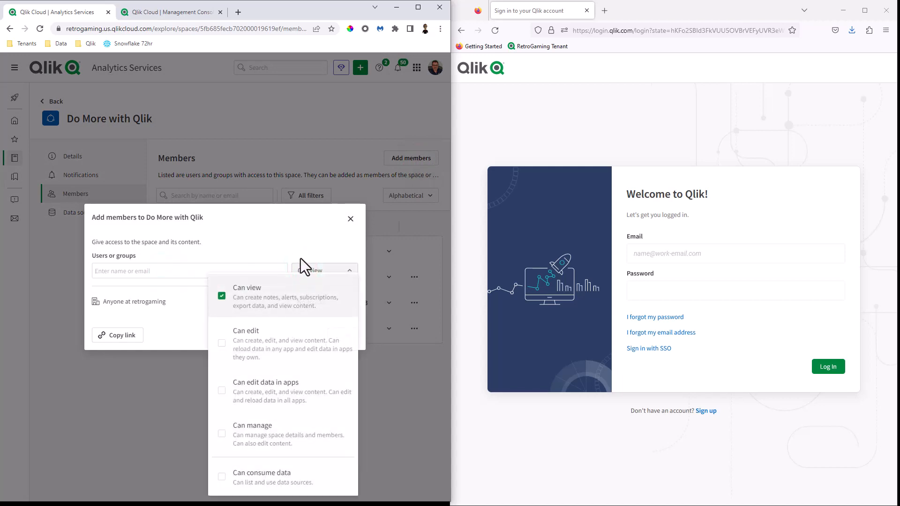
{"action": "mouse_move", "coordinate": [302, 255]}
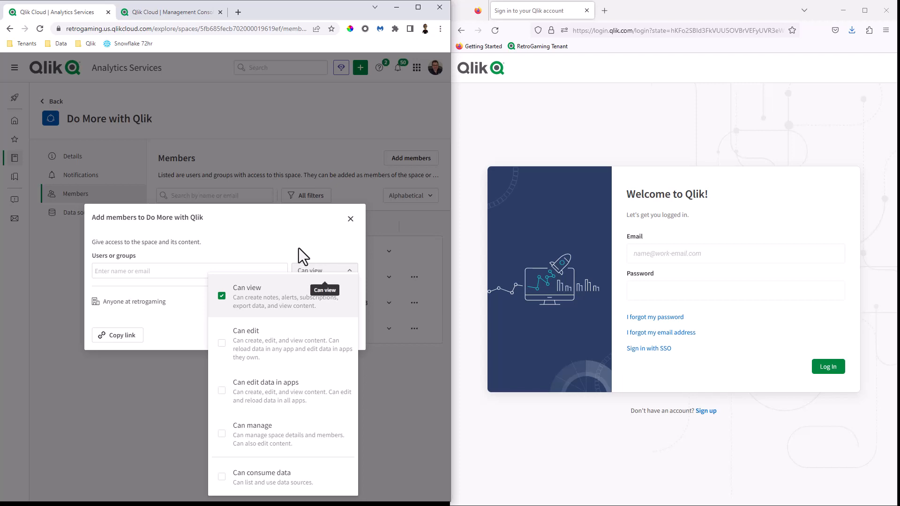
{"action": "mouse_move", "coordinate": [303, 255]}
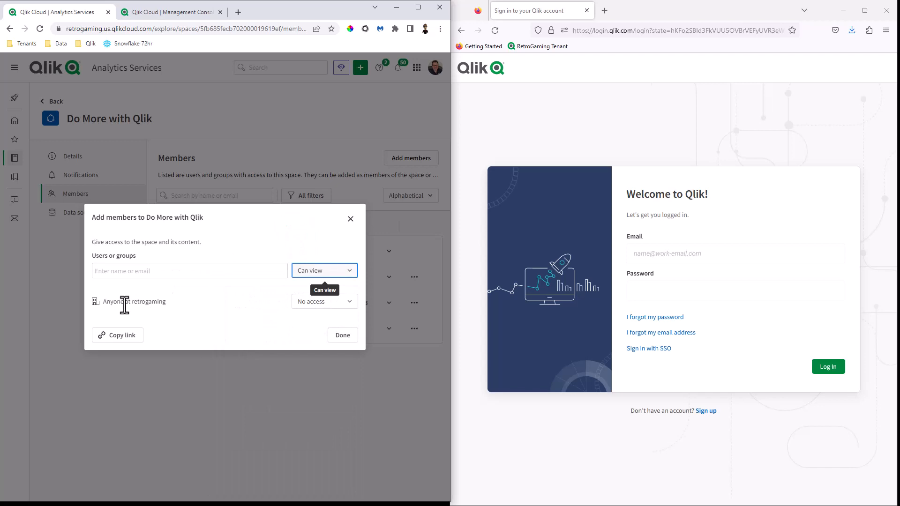
{"action": "mouse_move", "coordinate": [141, 302]}
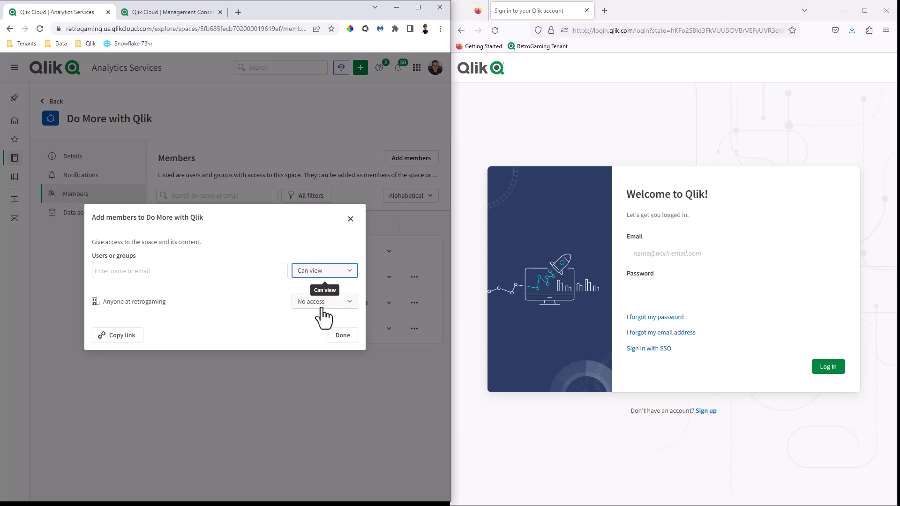
{"action": "left_click", "coordinate": [324, 270]}
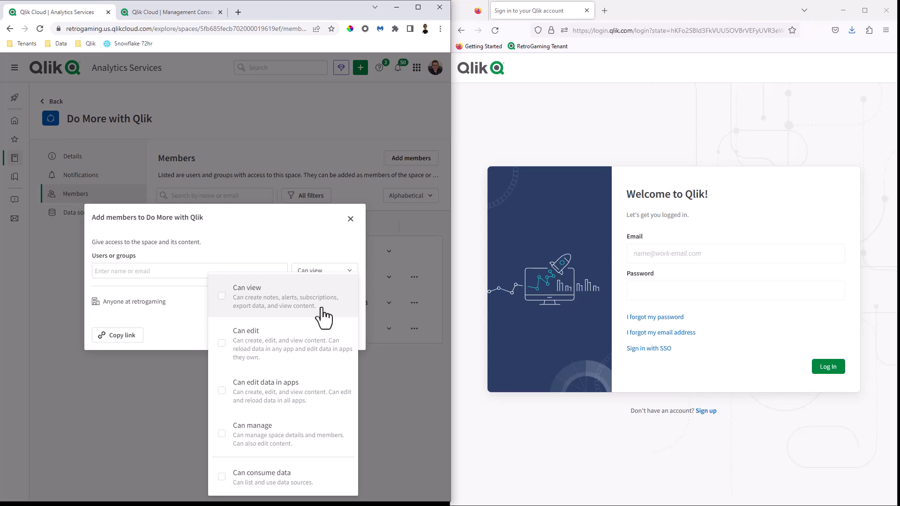
{"action": "mouse_move", "coordinate": [224, 304]}
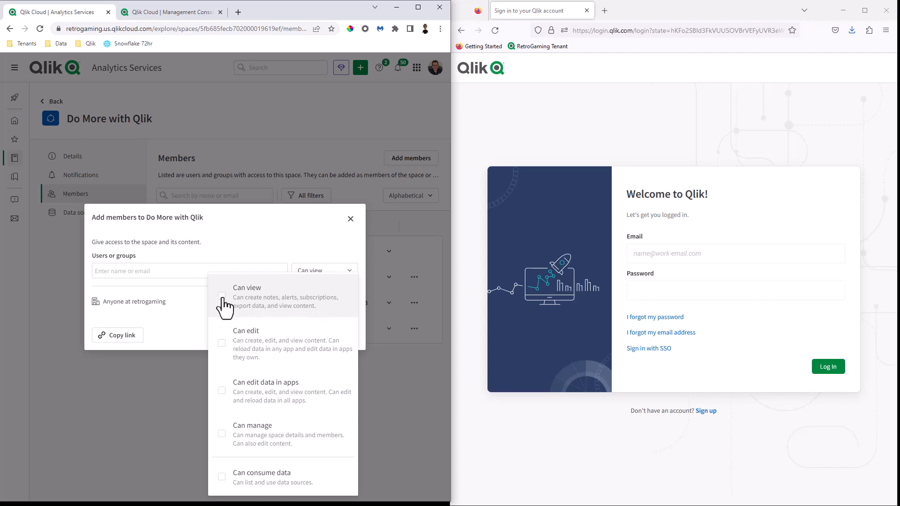
{"action": "left_click", "coordinate": [222, 296]}
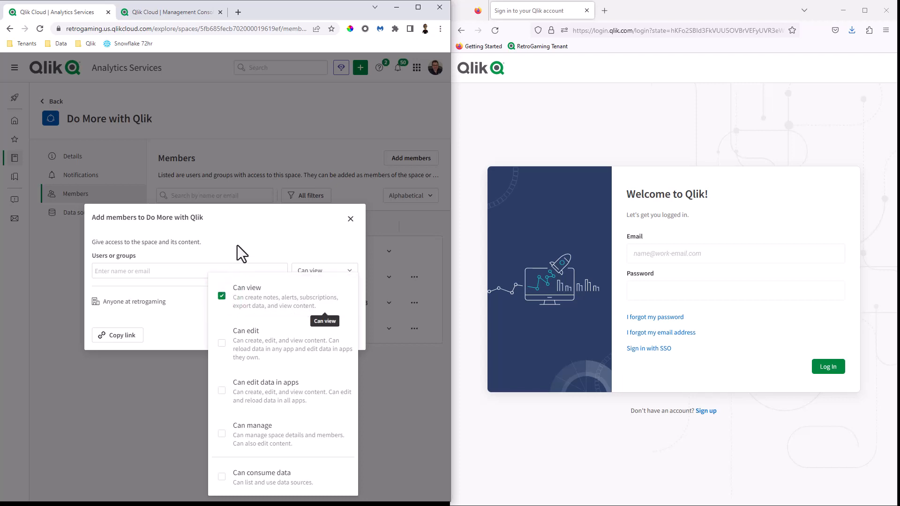
{"action": "left_click", "coordinate": [246, 287]}
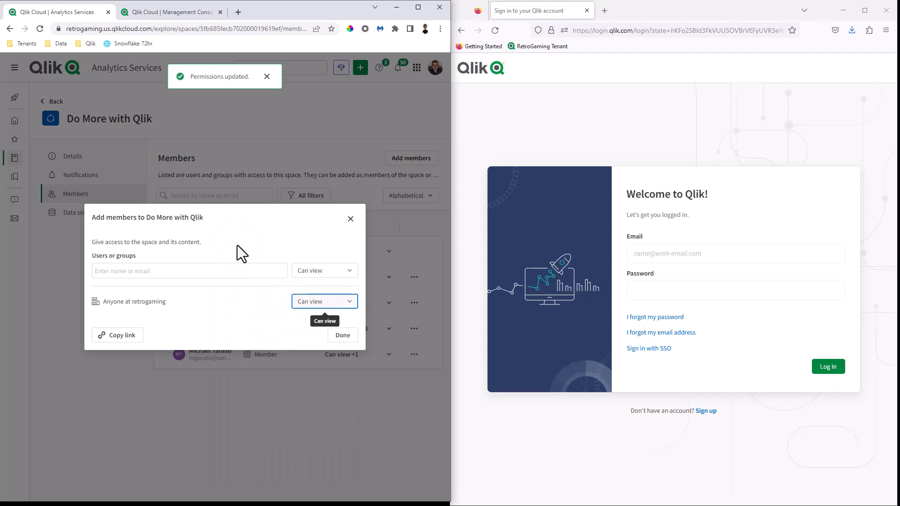
{"action": "mouse_move", "coordinate": [179, 311]}
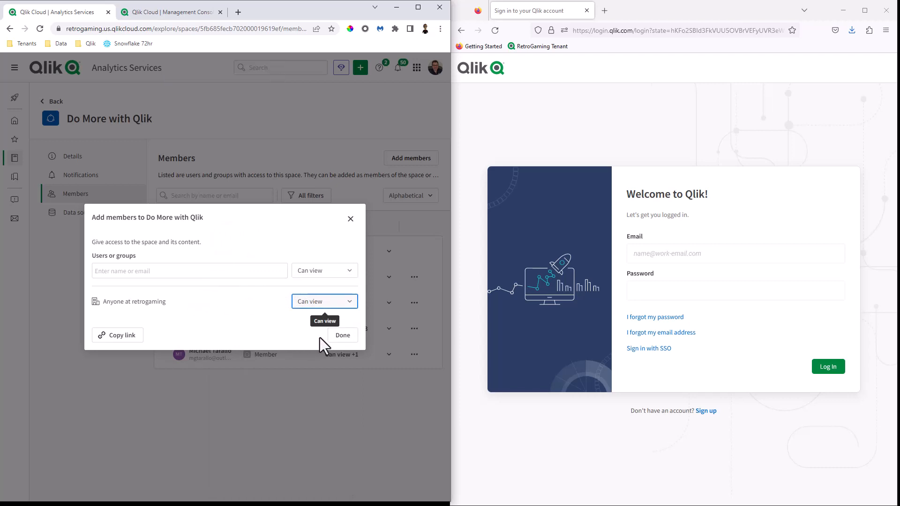
- Leave the Members page and switch to the Management Console's All users list
{"action": "left_click", "coordinate": [344, 336]}
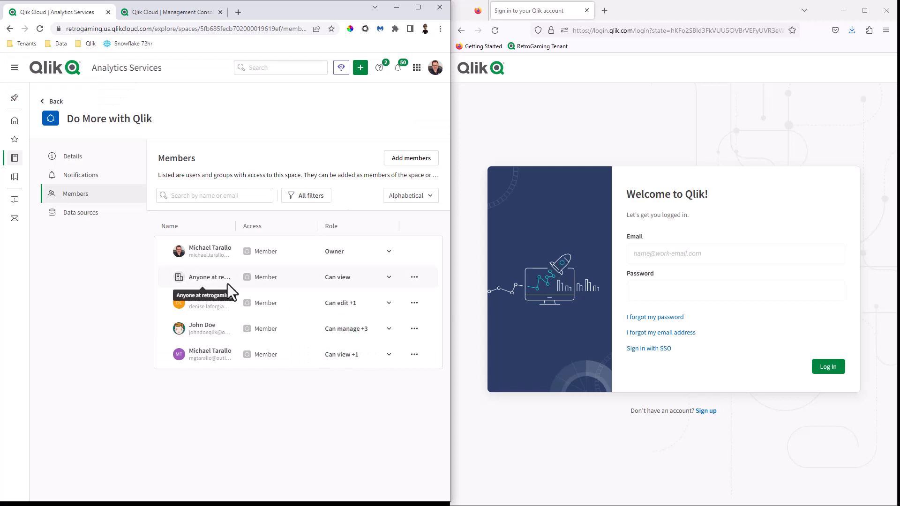
{"action": "mouse_move", "coordinate": [524, 155]}
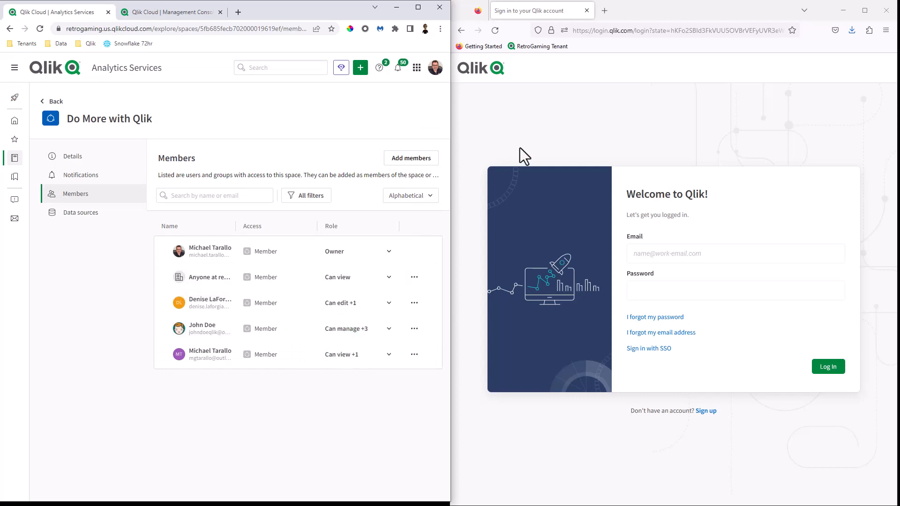
{"action": "mouse_move", "coordinate": [566, 151]}
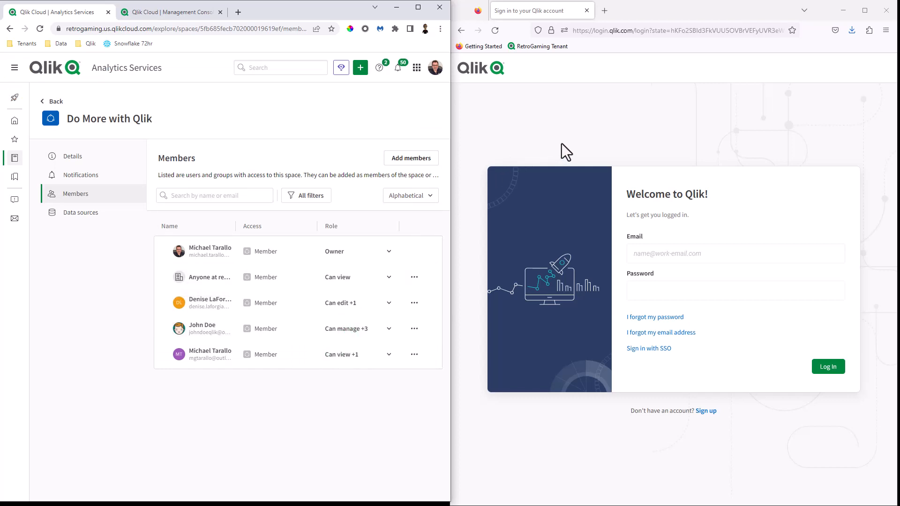
{"action": "mouse_move", "coordinate": [481, 30]}
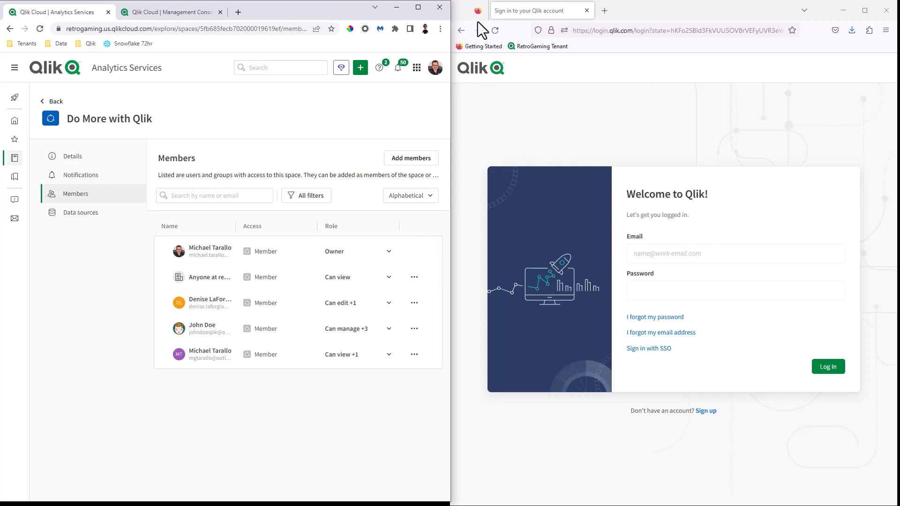
{"action": "mouse_move", "coordinate": [569, 128]}
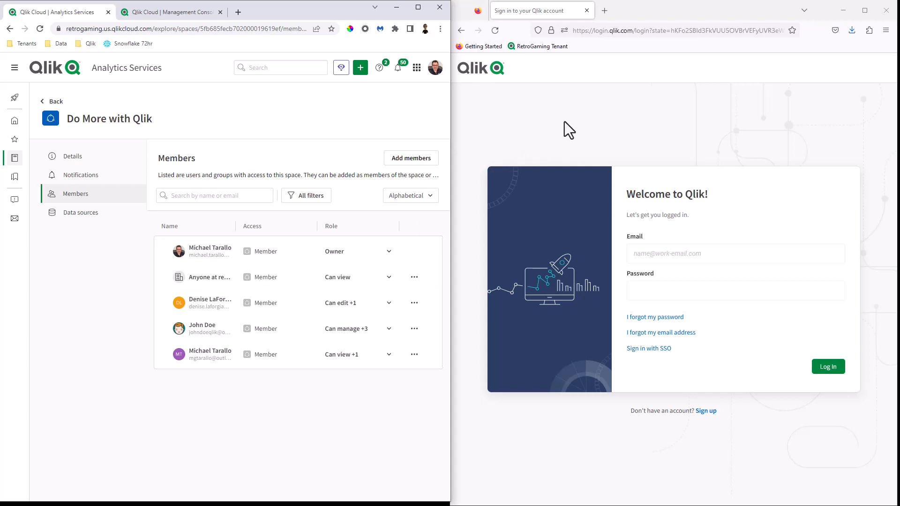
{"action": "left_click", "coordinate": [169, 11]}
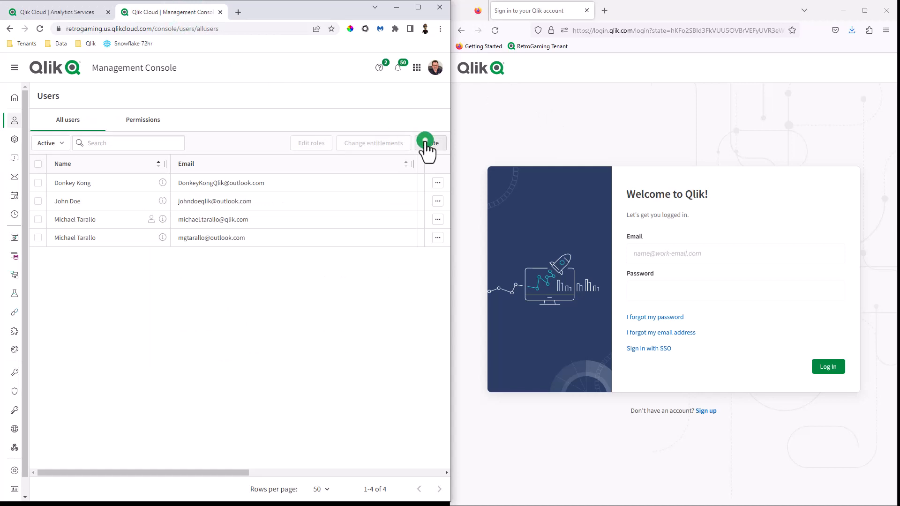
{"action": "left_click", "coordinate": [430, 143]}
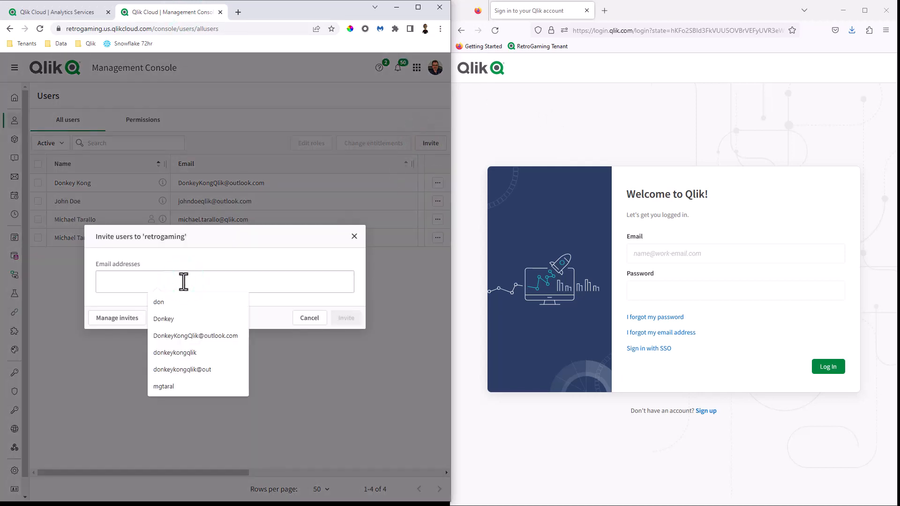
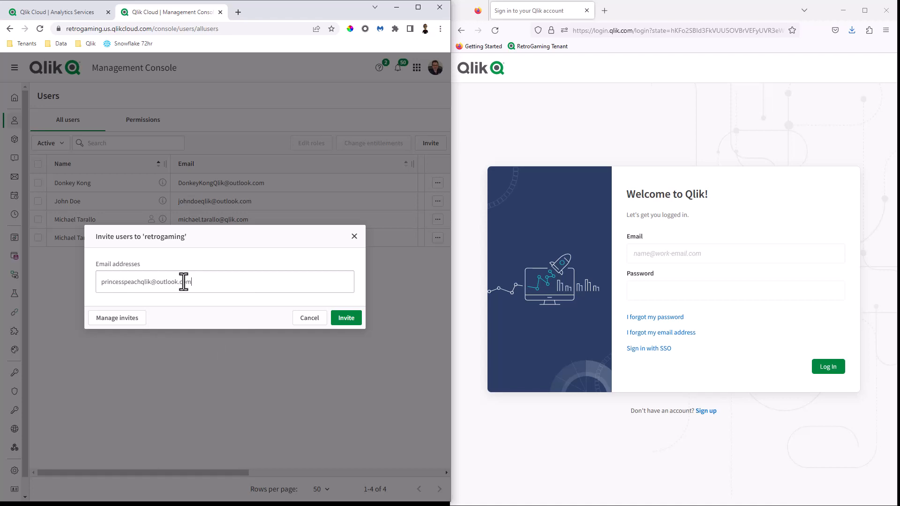
{"action": "left_click", "coordinate": [346, 318]}
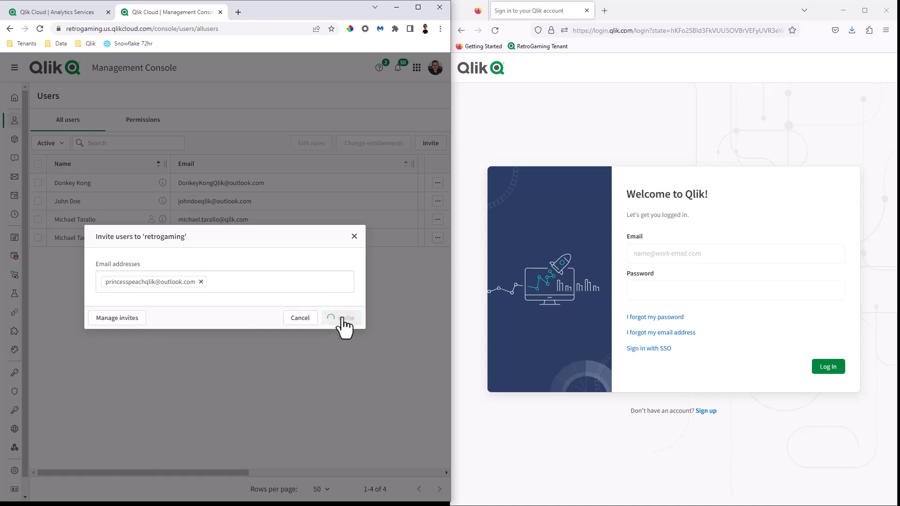
{"action": "left_click", "coordinate": [341, 318]}
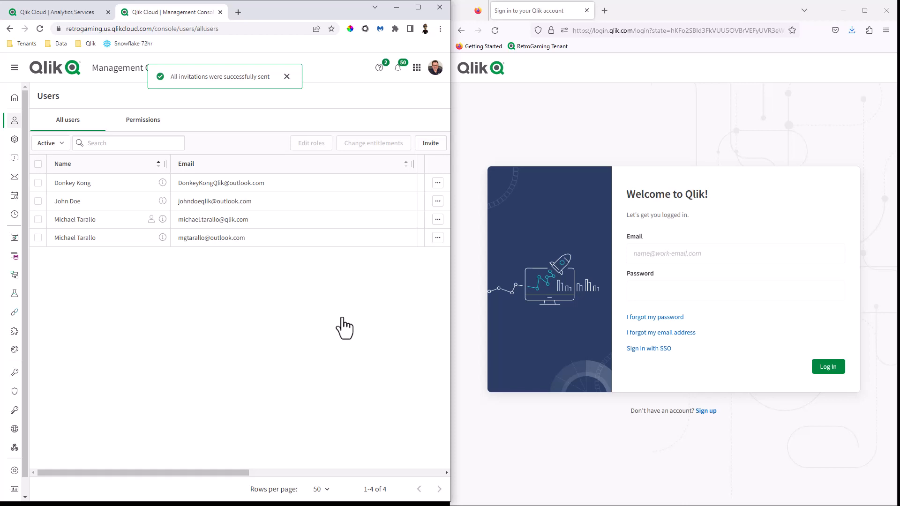
{"action": "mouse_move", "coordinate": [364, 315]}
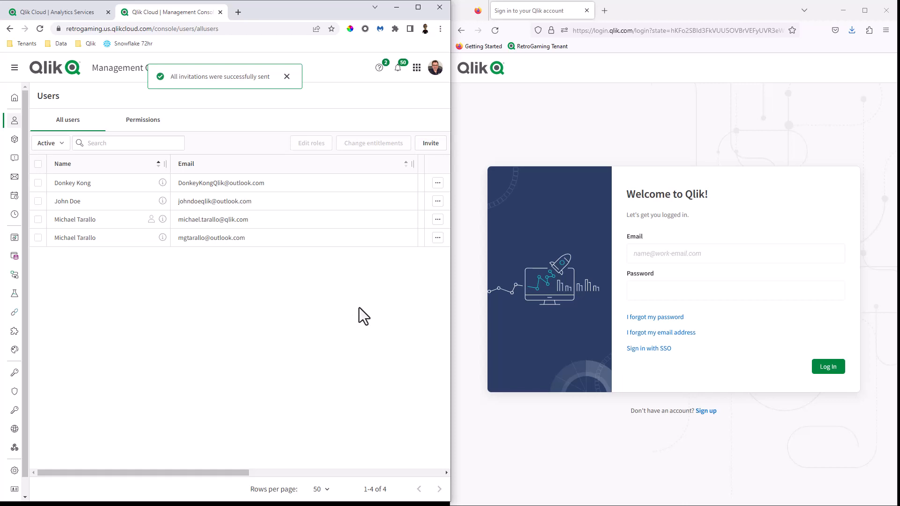
{"action": "left_click", "coordinate": [287, 76]}
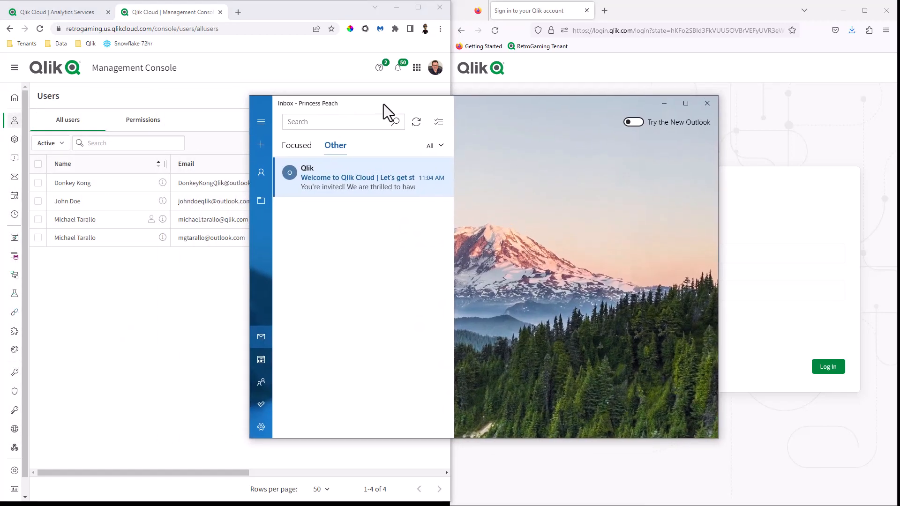
- Read the Welcome to Qlik Cloud email in Outlook and copy its join link
{"action": "left_click", "coordinate": [357, 177]}
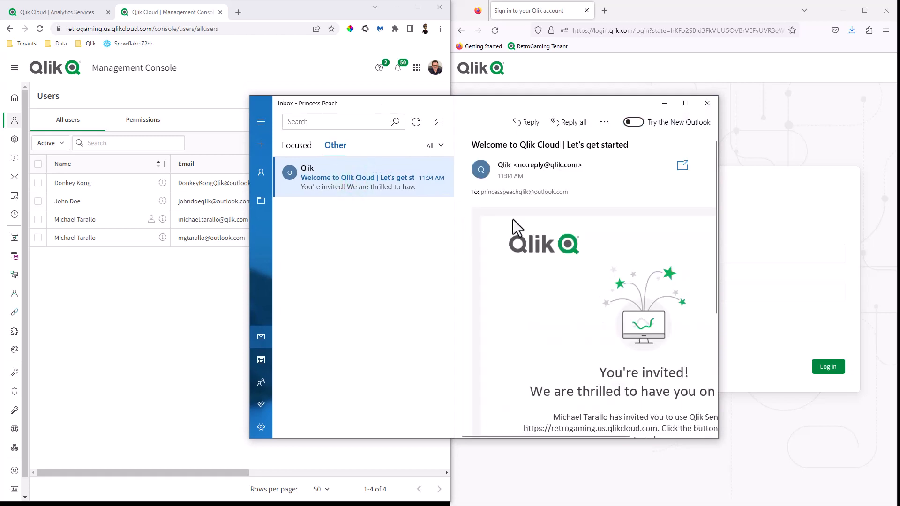
{"action": "scroll", "scroll_direction": "down", "scroll_amount": 3}
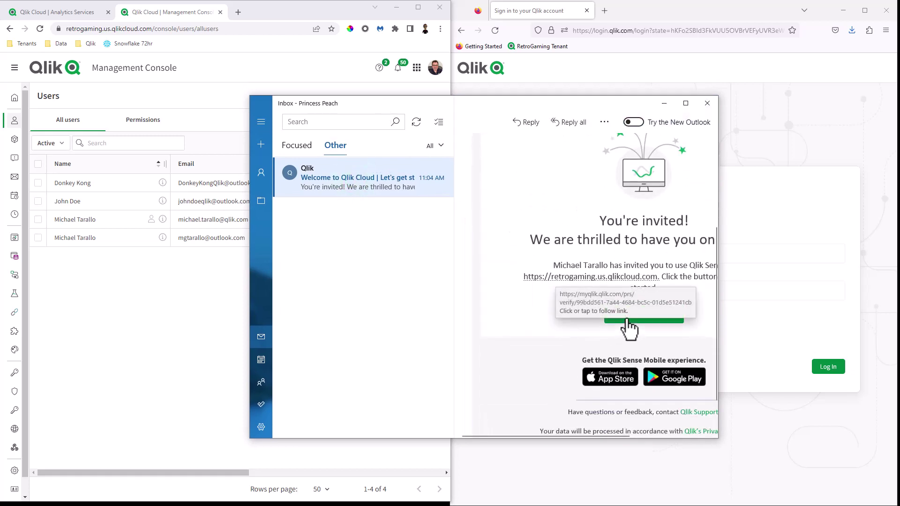
{"action": "right_click", "coordinate": [643, 314]}
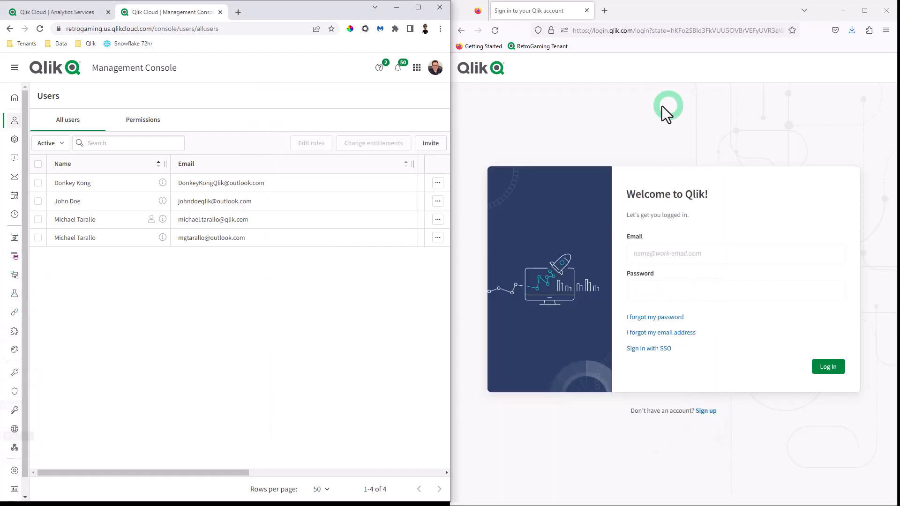
- Load the copied invitation link in Firefox via Paste and Go
{"action": "left_click", "coordinate": [660, 30]}
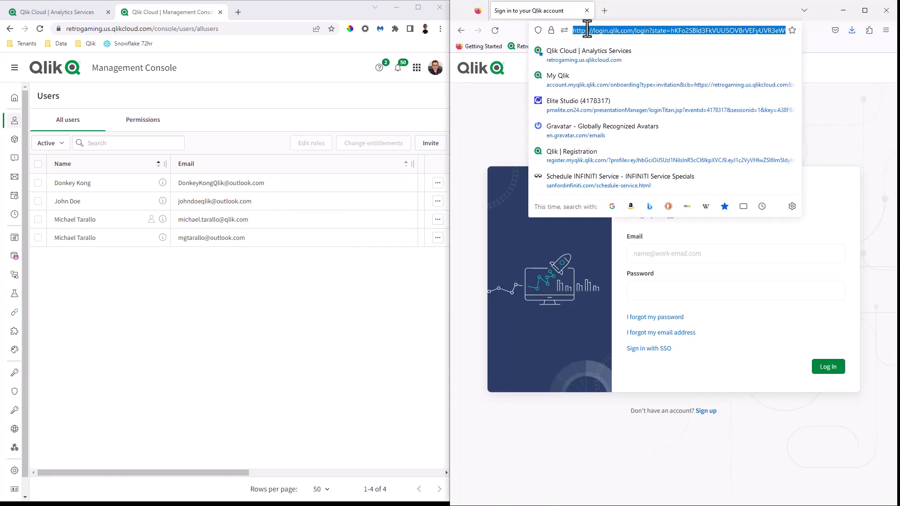
{"action": "right_click", "coordinate": [585, 30]}
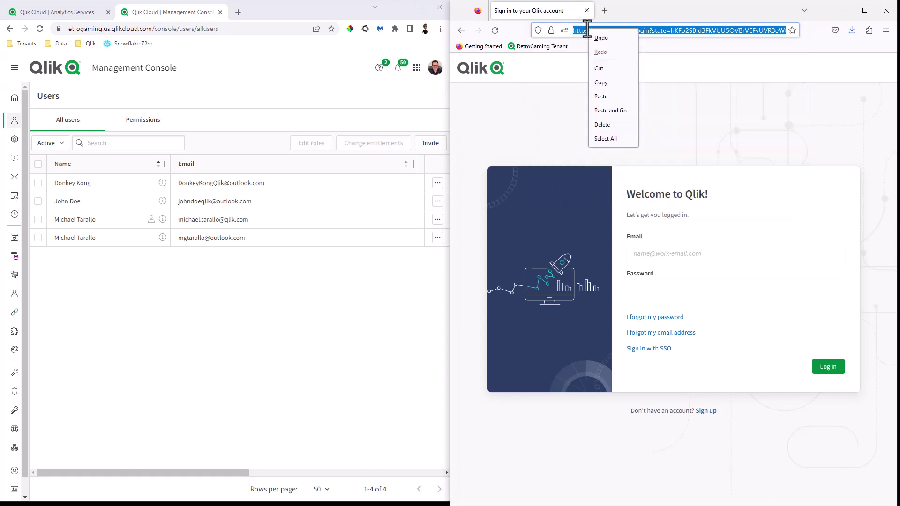
{"action": "left_click", "coordinate": [600, 96]}
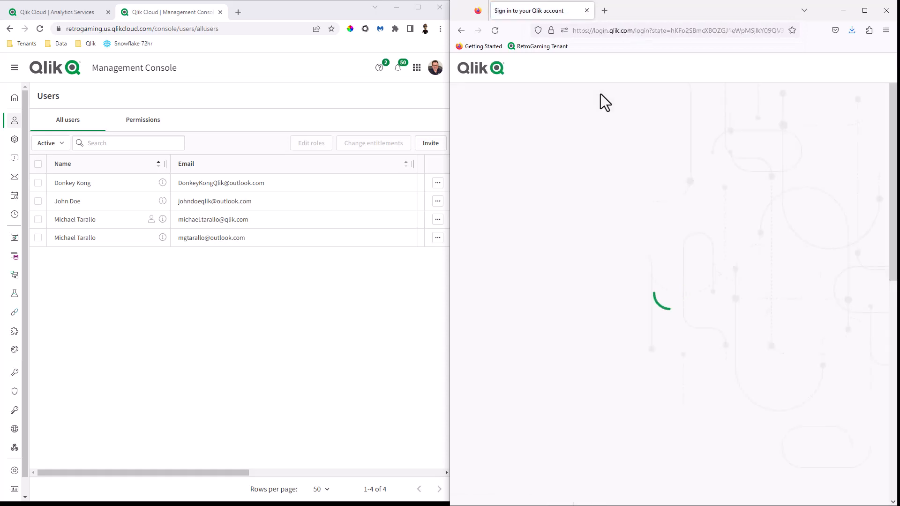
- Log in as the invited user with the autofilled email and password
{"action": "left_click", "coordinate": [735, 253]}
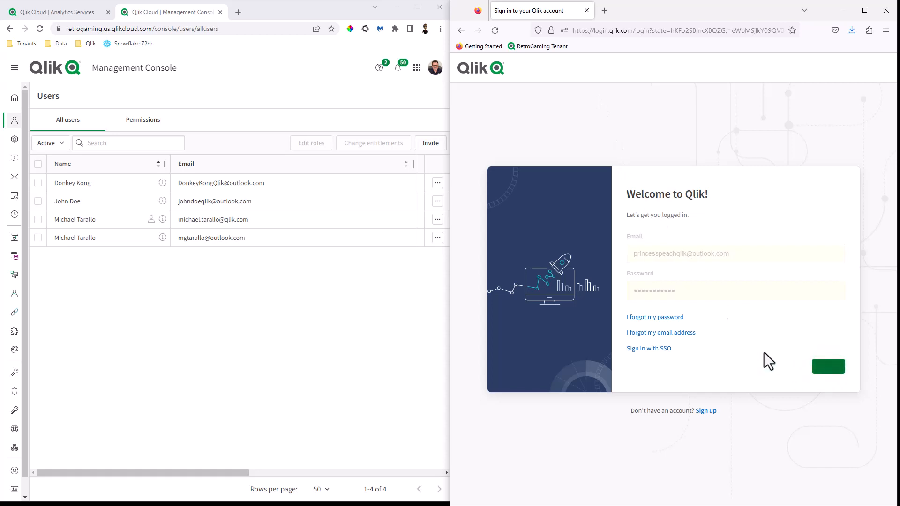
{"action": "left_click", "coordinate": [827, 367]}
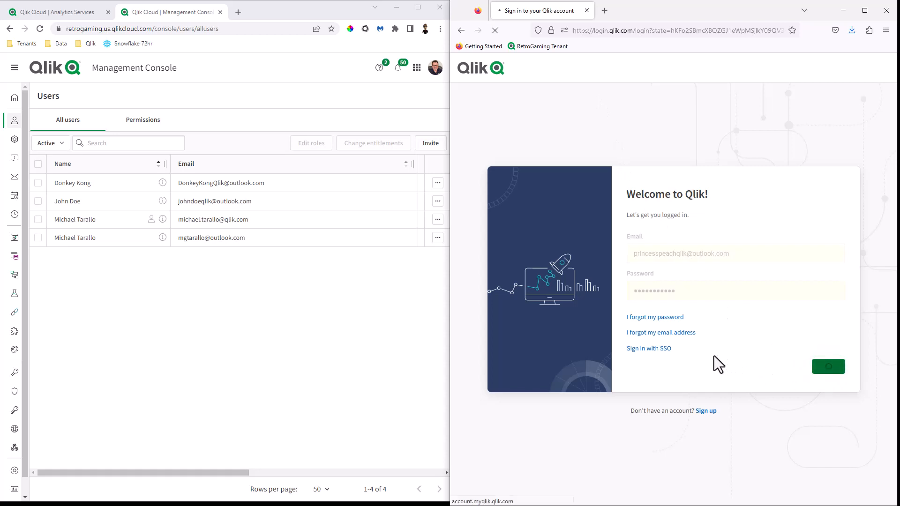
{"action": "left_click", "coordinate": [828, 367]}
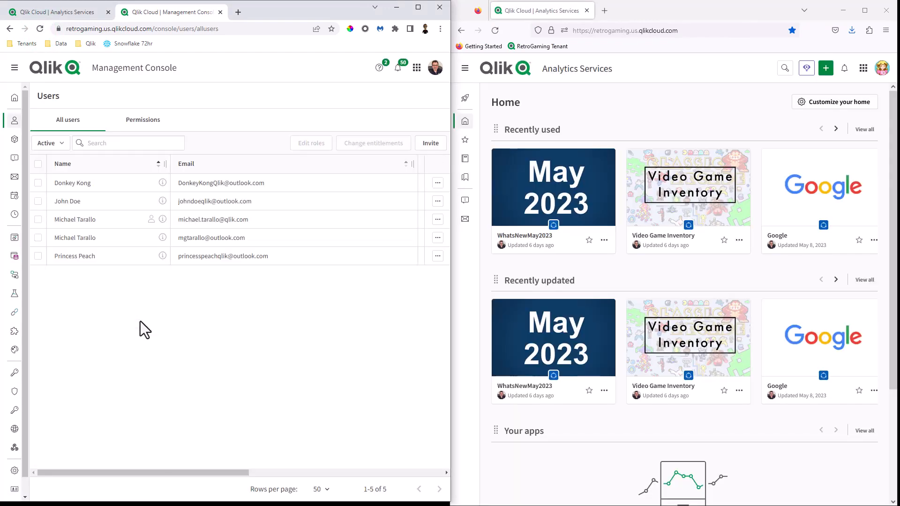
{"action": "mouse_move", "coordinate": [502, 257]}
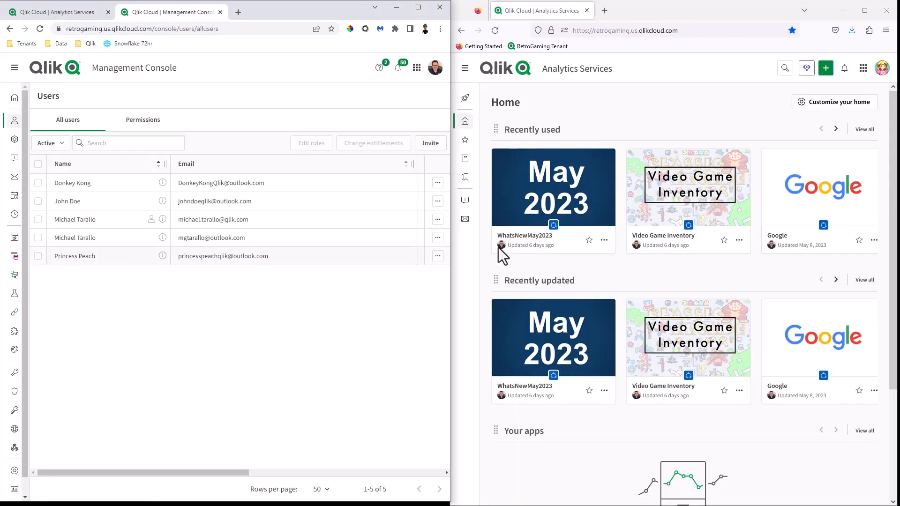
- Filter the Catalog to the Do More with Qlik space
{"action": "left_click", "coordinate": [466, 159]}
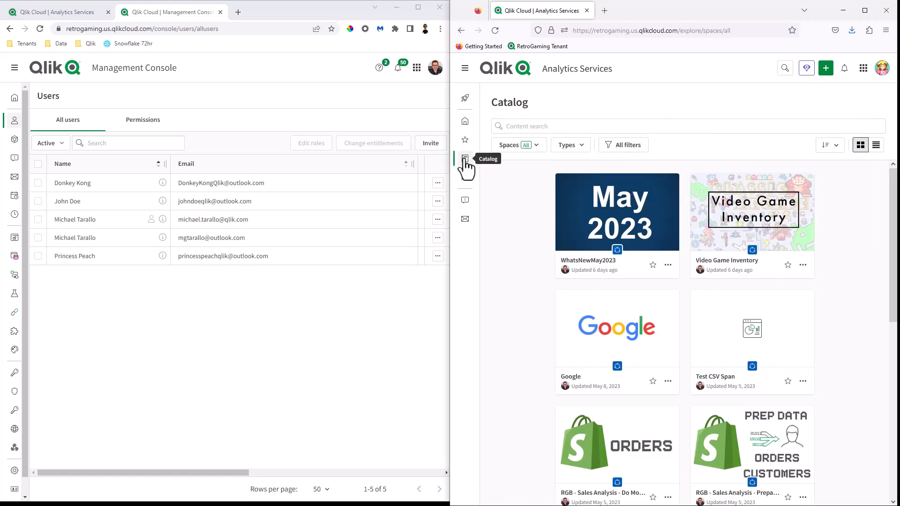
{"action": "left_click", "coordinate": [518, 144]}
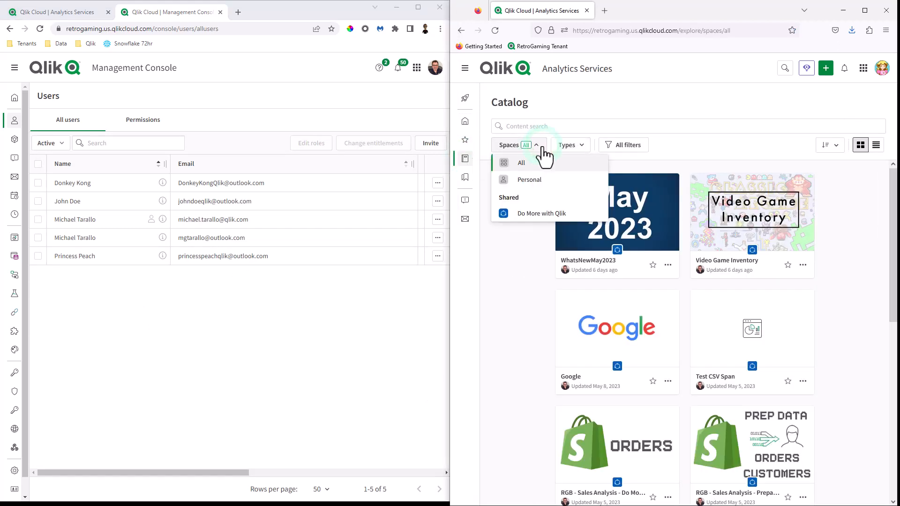
{"action": "left_click", "coordinate": [541, 213]}
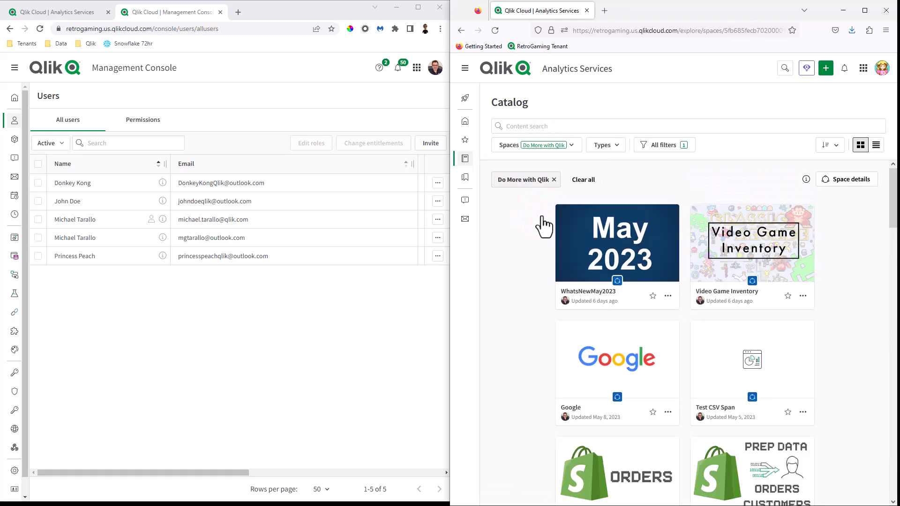
{"action": "scroll", "scroll_direction": "down", "scroll_amount": 3}
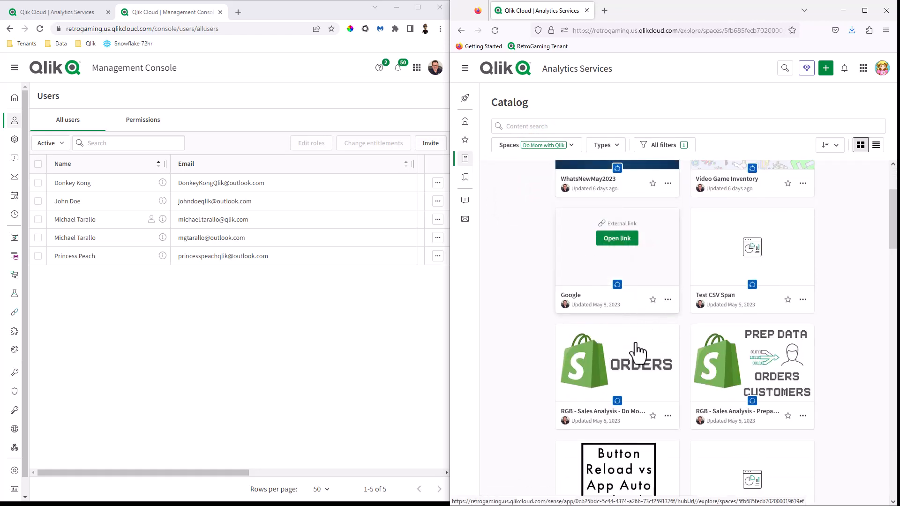
- View the RGB - Sales Analysis app's Sales Analysis Dashboard - Lifetime sheet
{"action": "left_click", "coordinate": [617, 362]}
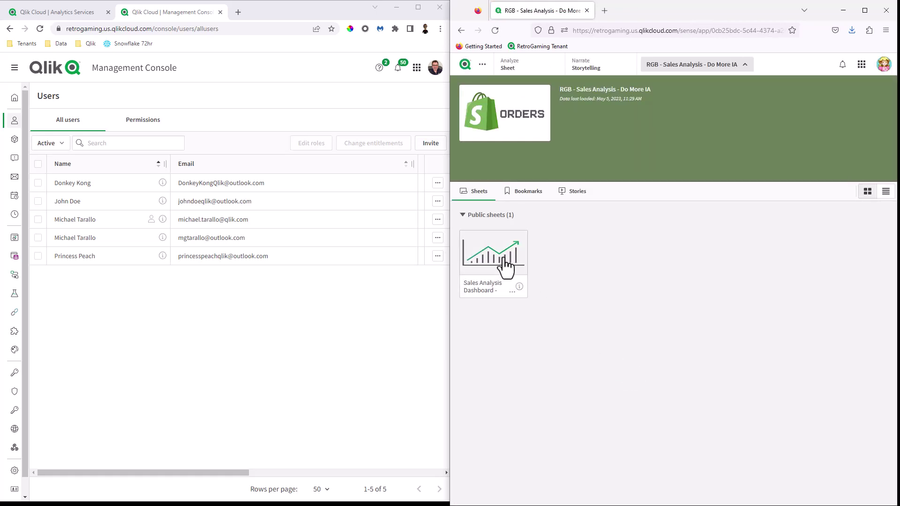
{"action": "left_click", "coordinate": [492, 252]}
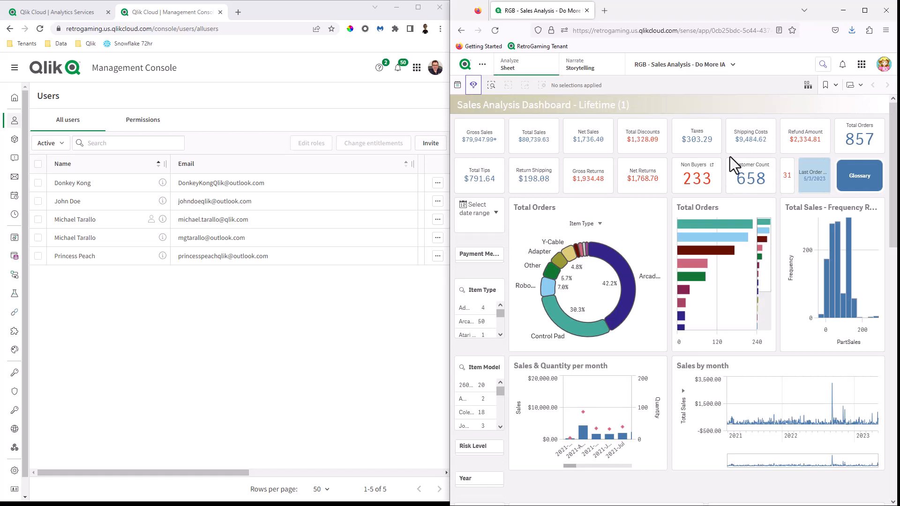
{"action": "mouse_move", "coordinate": [398, 365]}
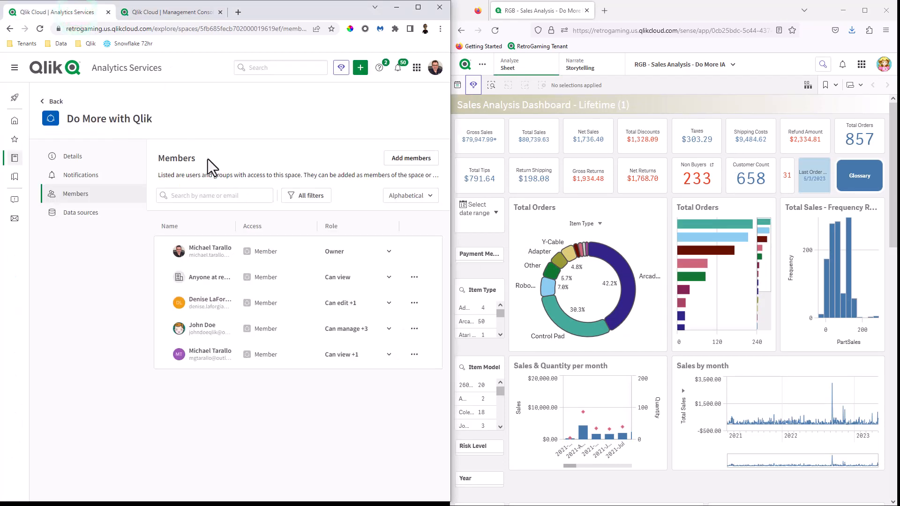
{"action": "mouse_move", "coordinate": [405, 276]}
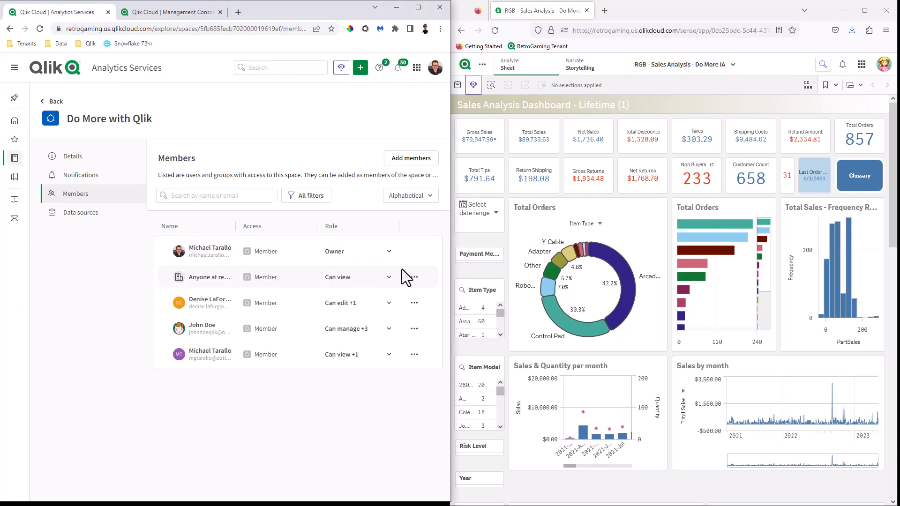
- Peek at the tenant-wide access entry's options, then maximize the Management Console user list
{"action": "left_click", "coordinate": [414, 278]}
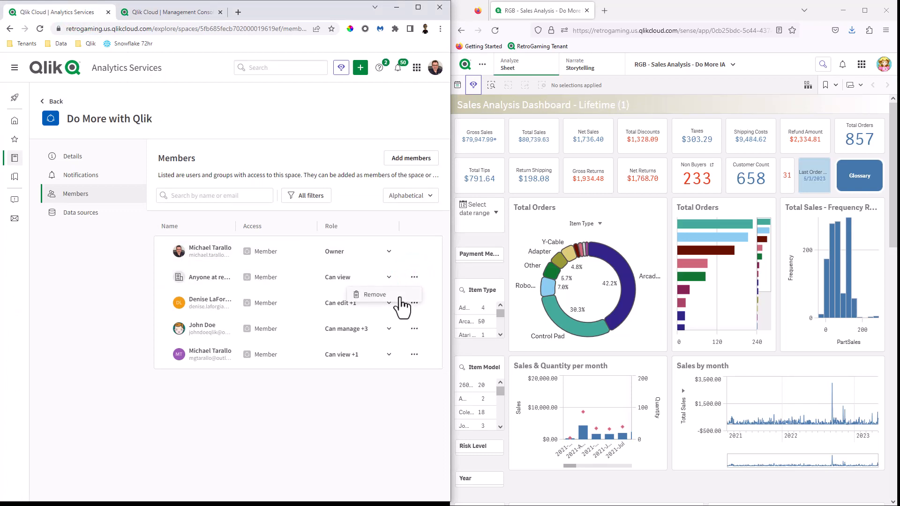
{"action": "mouse_move", "coordinate": [409, 301]}
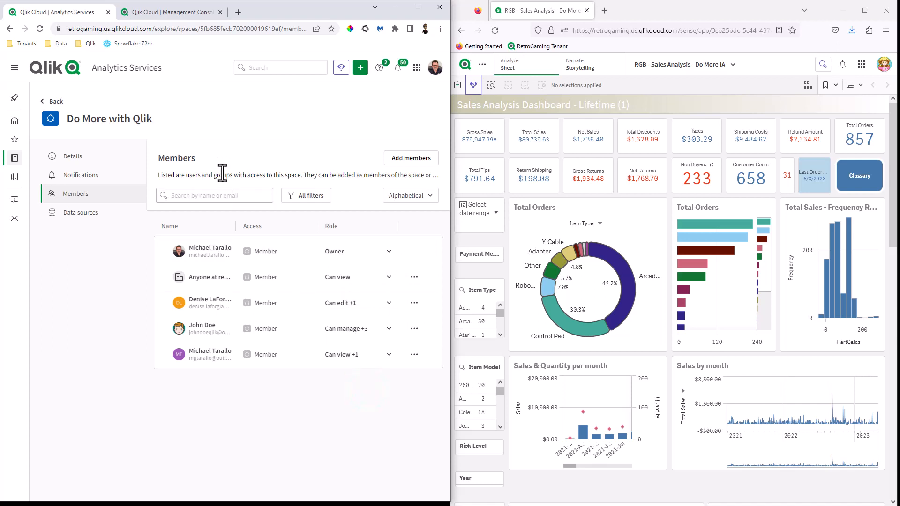
{"action": "mouse_move", "coordinate": [209, 149]}
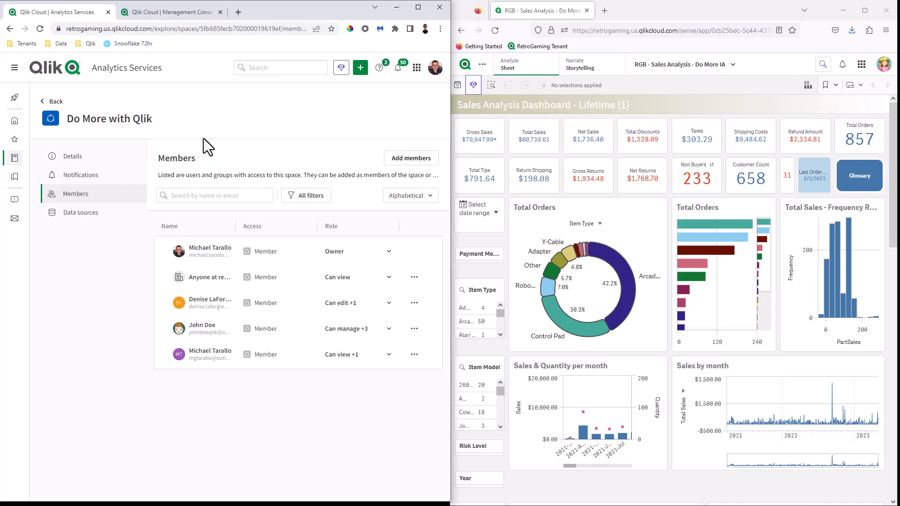
{"action": "left_click", "coordinate": [170, 12]}
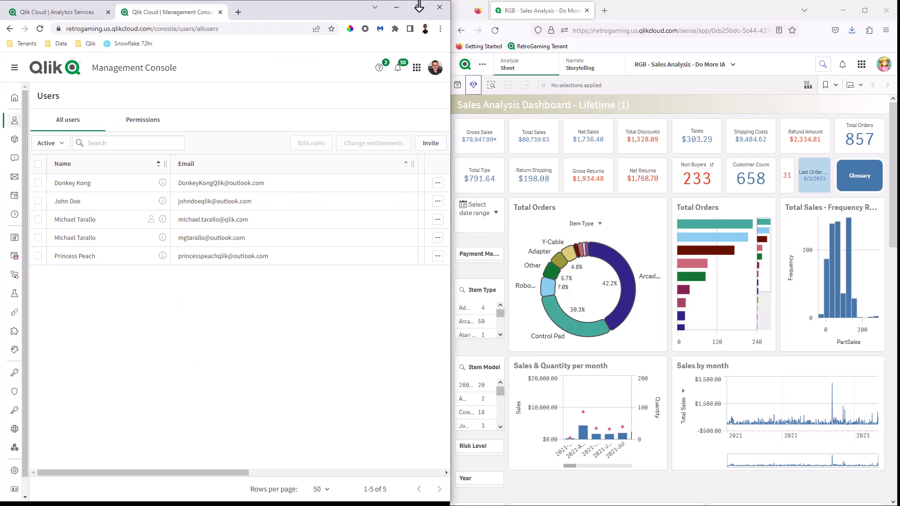
{"action": "mouse_move", "coordinate": [419, 10]}
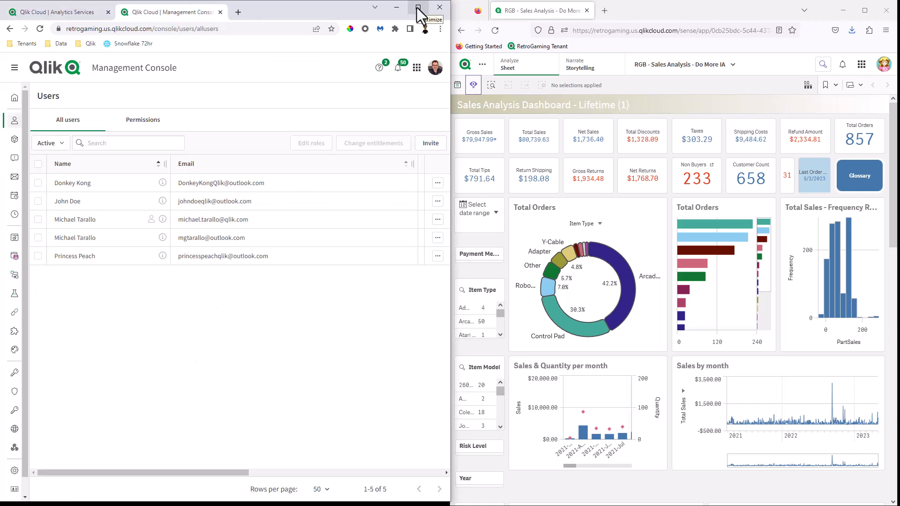
{"action": "left_click", "coordinate": [418, 8]}
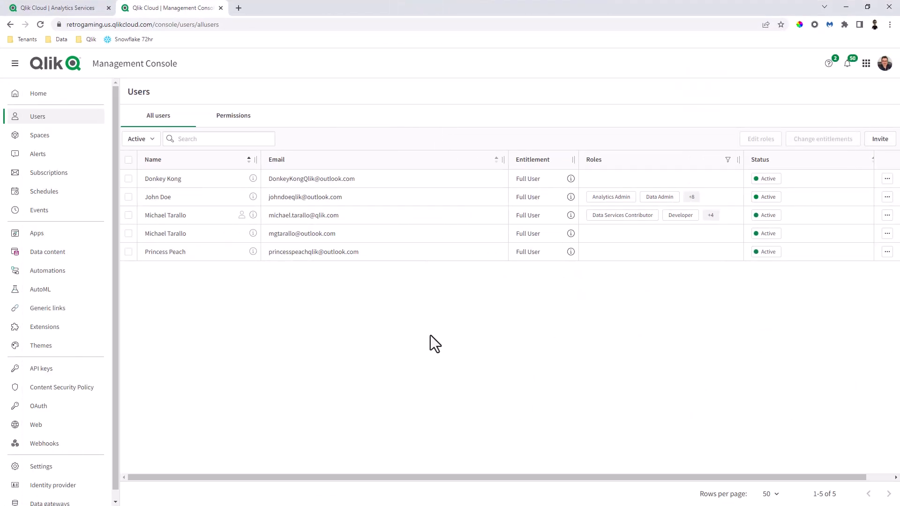
- Auto-assign the Developer and Tenant Admin roles to anyone at retrogaming and confirm
{"action": "left_click", "coordinate": [234, 115]}
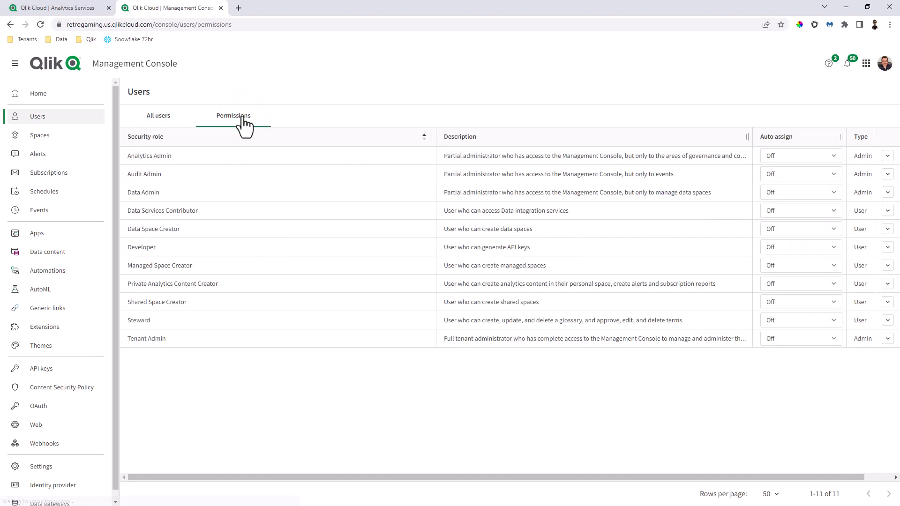
{"action": "mouse_move", "coordinate": [422, 160]}
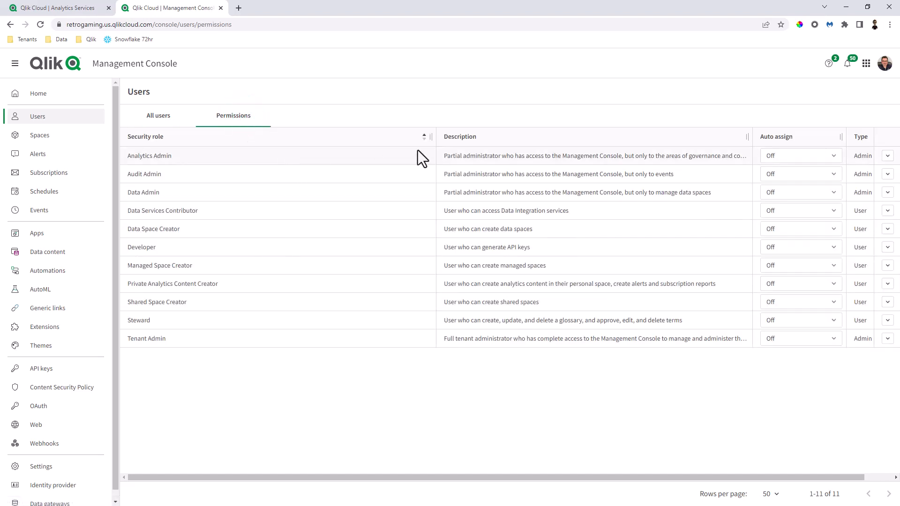
{"action": "mouse_move", "coordinate": [859, 157]}
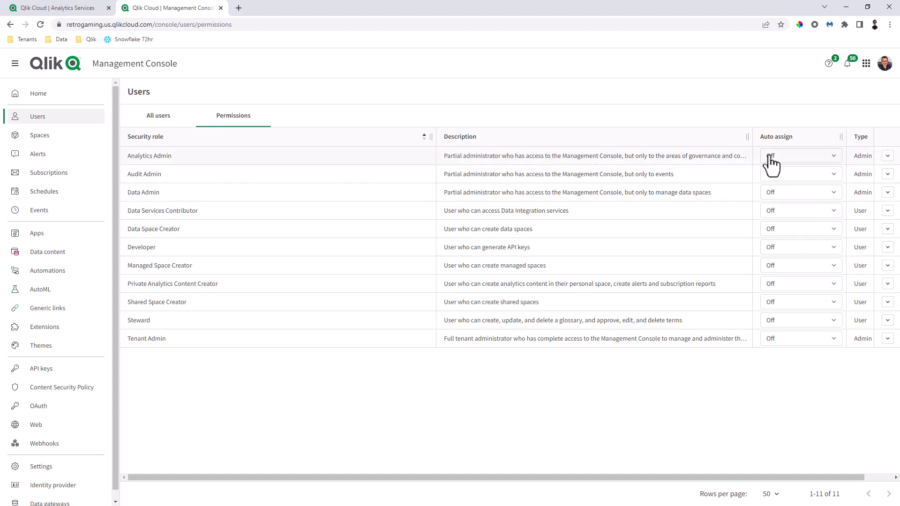
{"action": "mouse_move", "coordinate": [802, 163]}
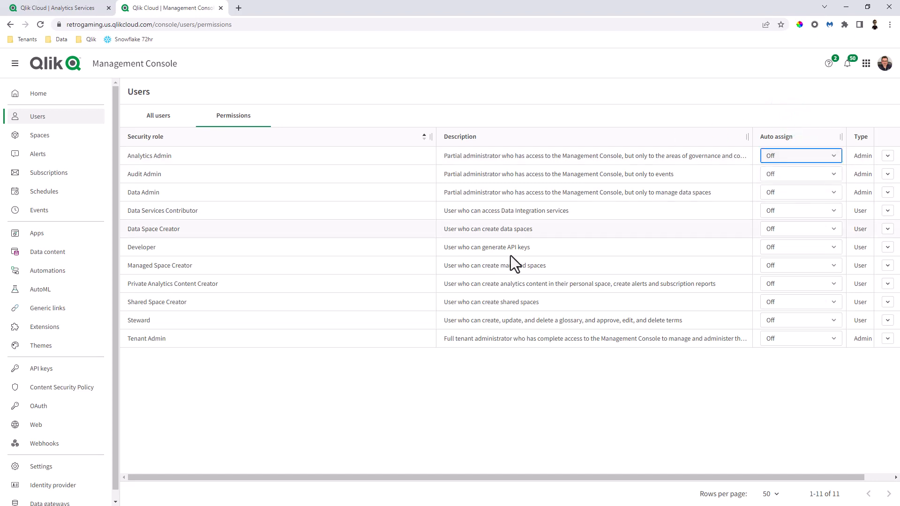
{"action": "mouse_move", "coordinate": [341, 353]}
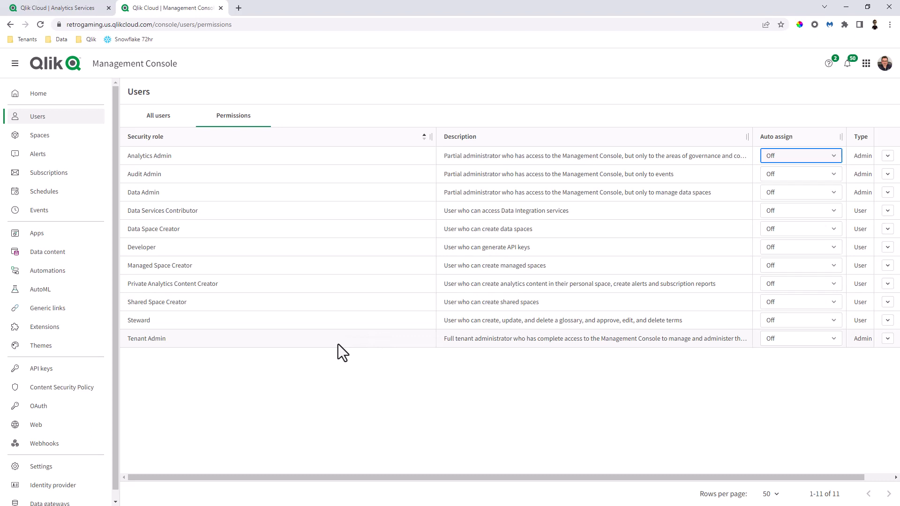
{"action": "mouse_move", "coordinate": [343, 233]}
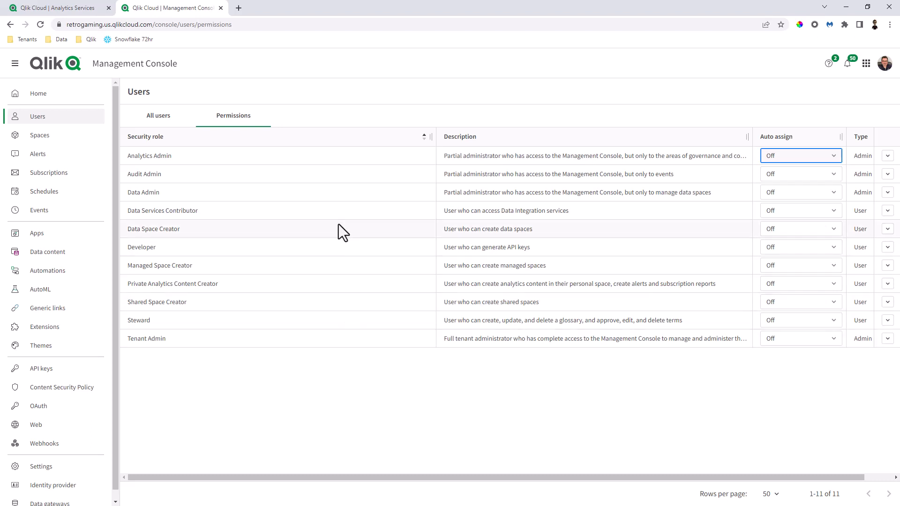
{"action": "mouse_move", "coordinate": [309, 204]}
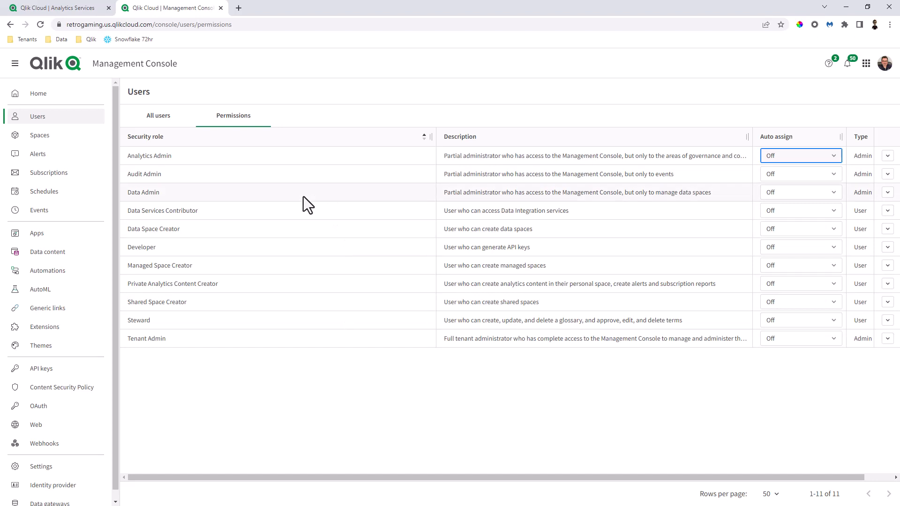
{"action": "mouse_move", "coordinate": [300, 255]}
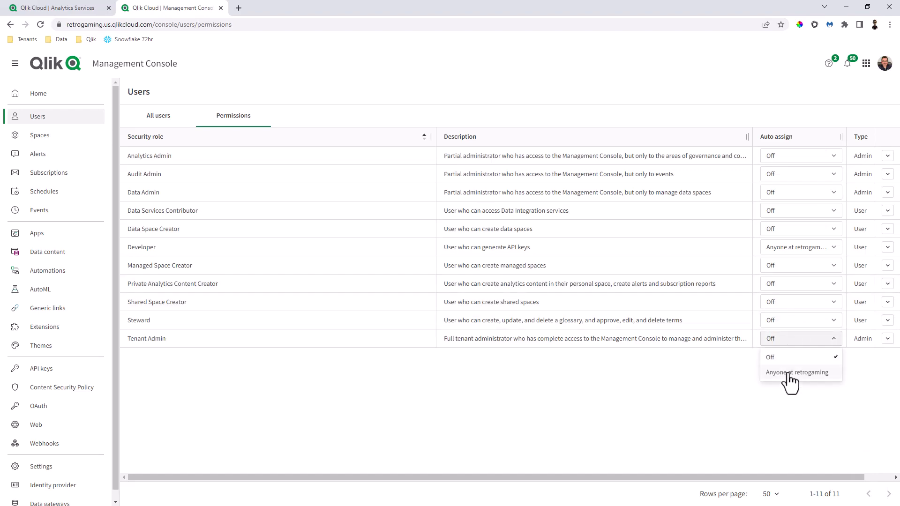
{"action": "left_click", "coordinate": [797, 372]}
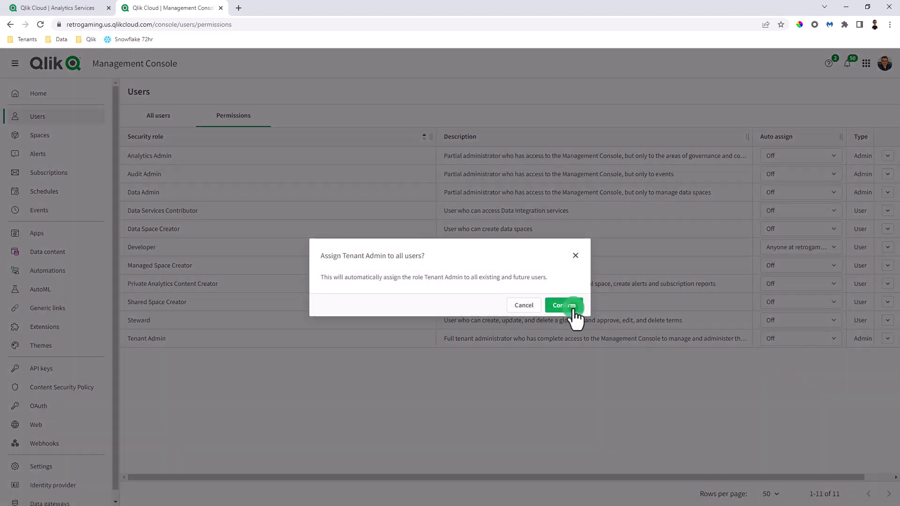
{"action": "left_click", "coordinate": [562, 305]}
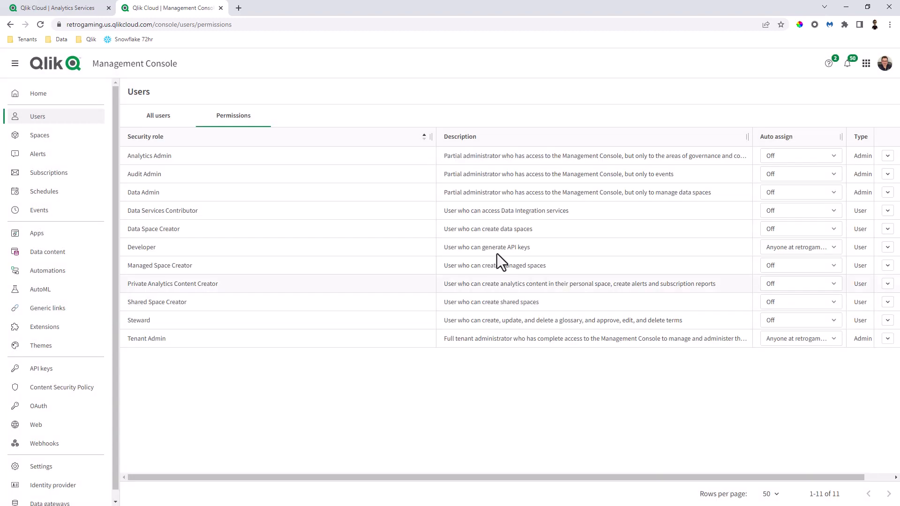
- Return to the All users list and reload it to show the updated roles
{"action": "left_click", "coordinate": [159, 115]}
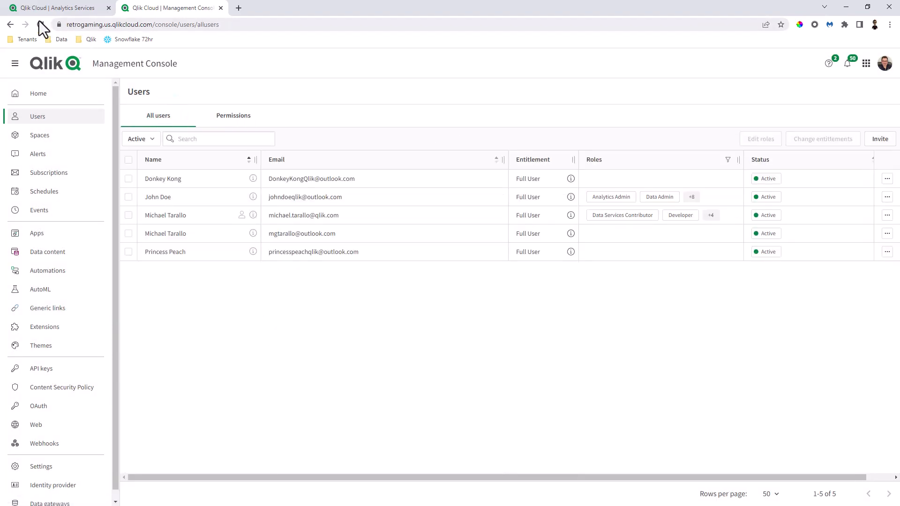
{"action": "left_click", "coordinate": [40, 25]}
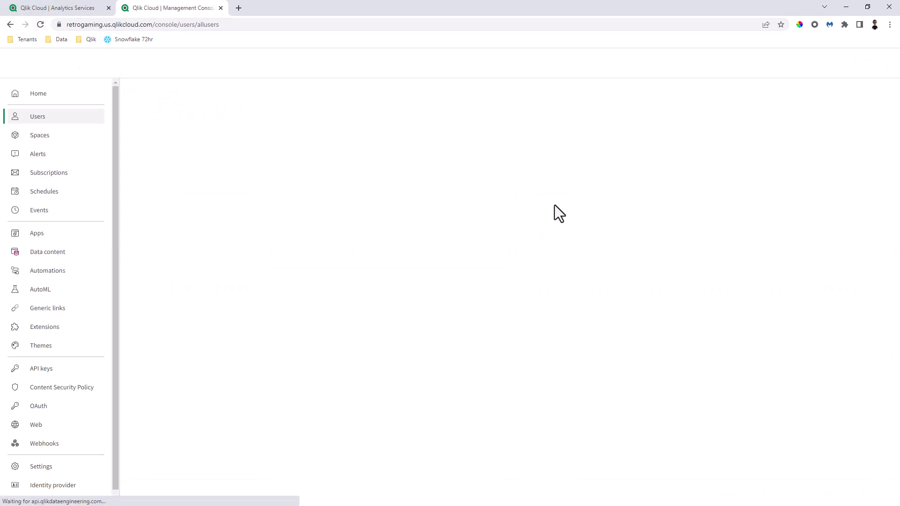